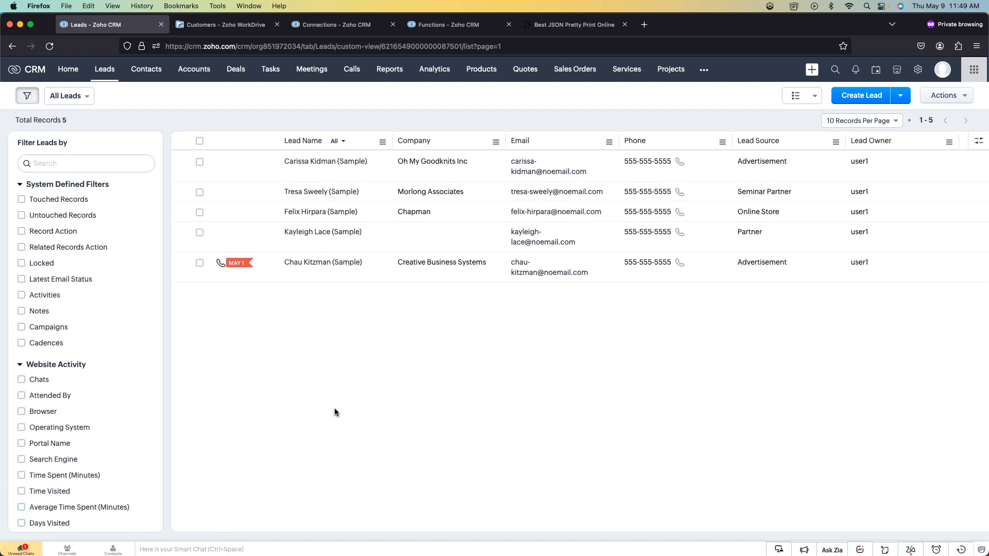
- Open the Carissa Kidman (Sample) lead record from the Leads list
click(324, 160)
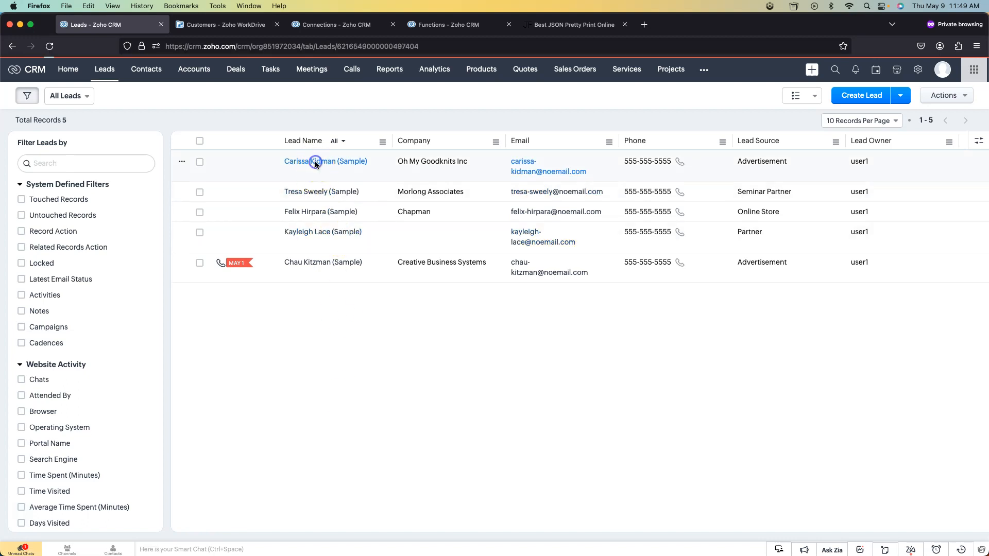
click(325, 161)
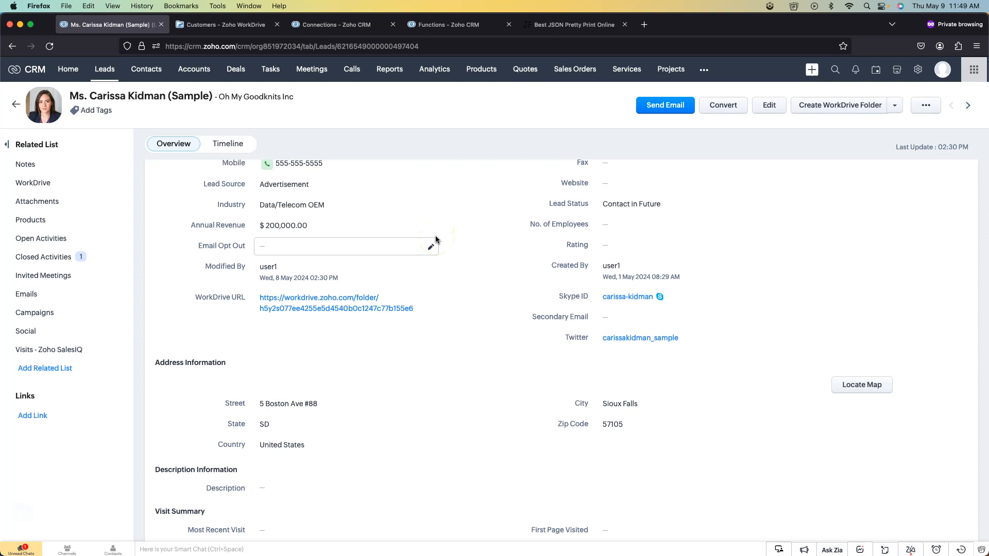
mouse_move(435, 239)
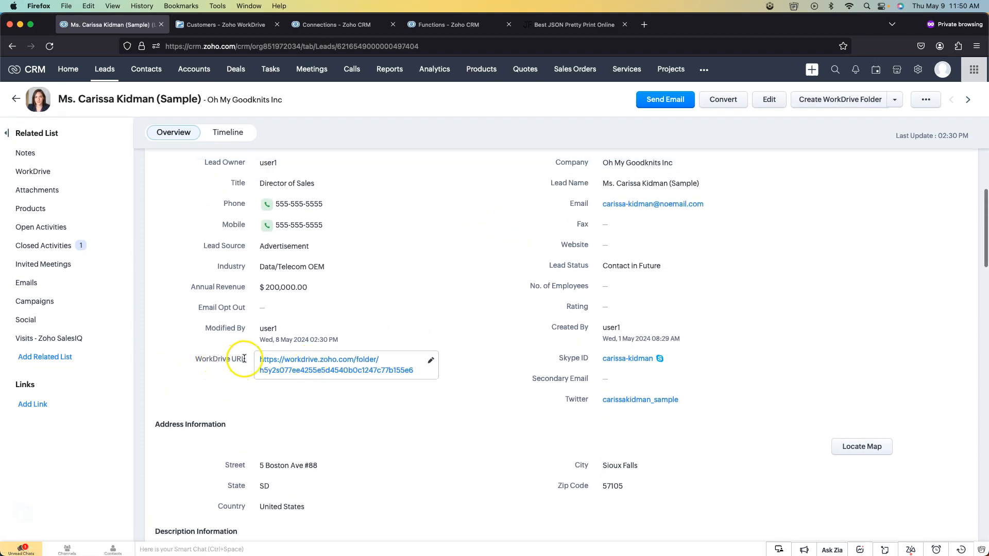
- Reveal the lead's embedded WorkDrive section showing the empty Oh My Goodknits Inc folder
double_click(220, 358)
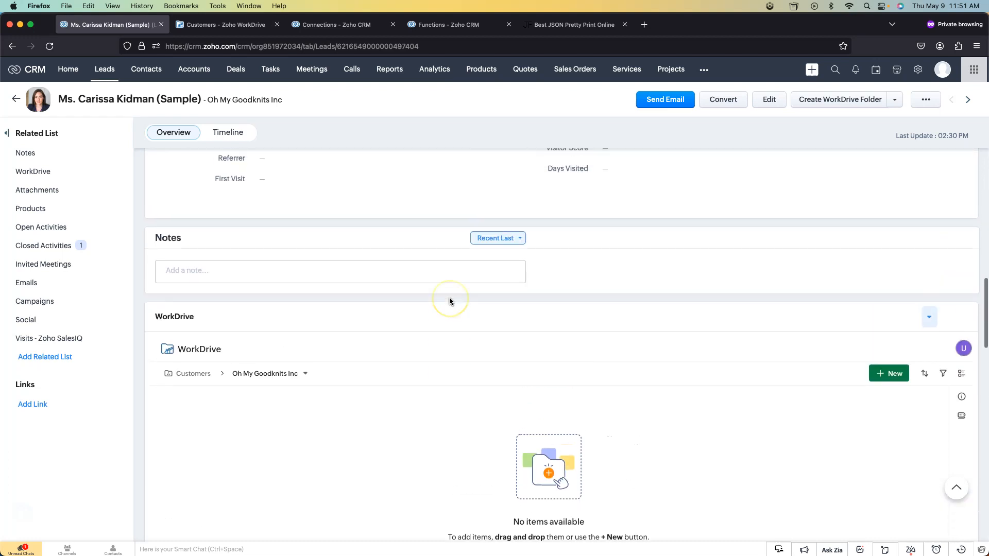
- Scroll back to the Lead Information section with the WorkDrive URL field
scroll(up, 3)
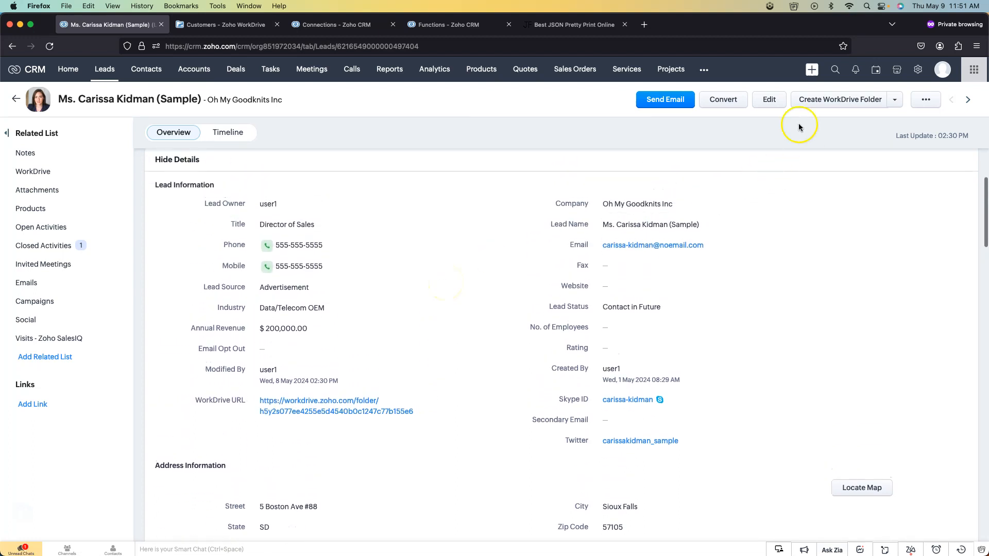
mouse_move(690, 116)
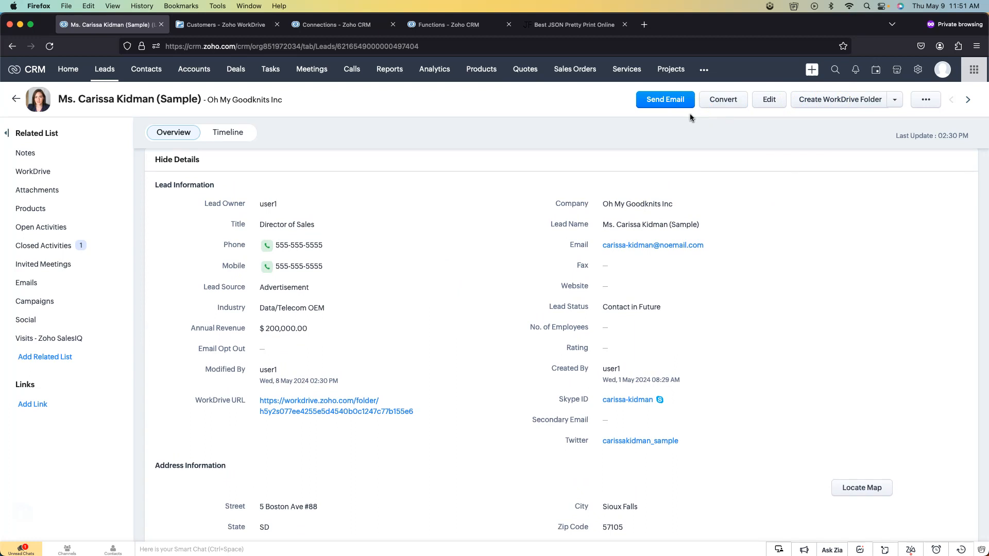
- Edit the Create lead company folder function from Setup > Developer Hub > Functions
click(918, 69)
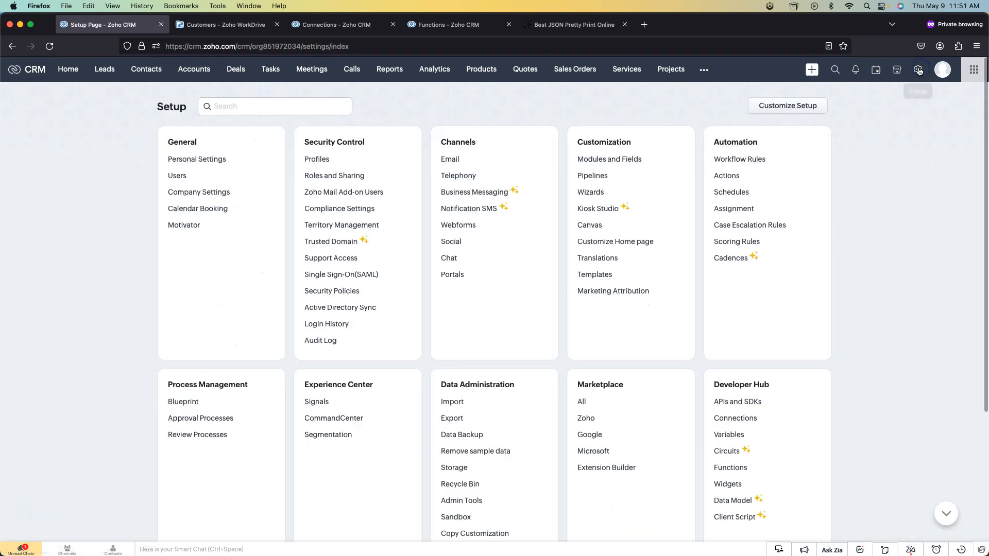
click(730, 469)
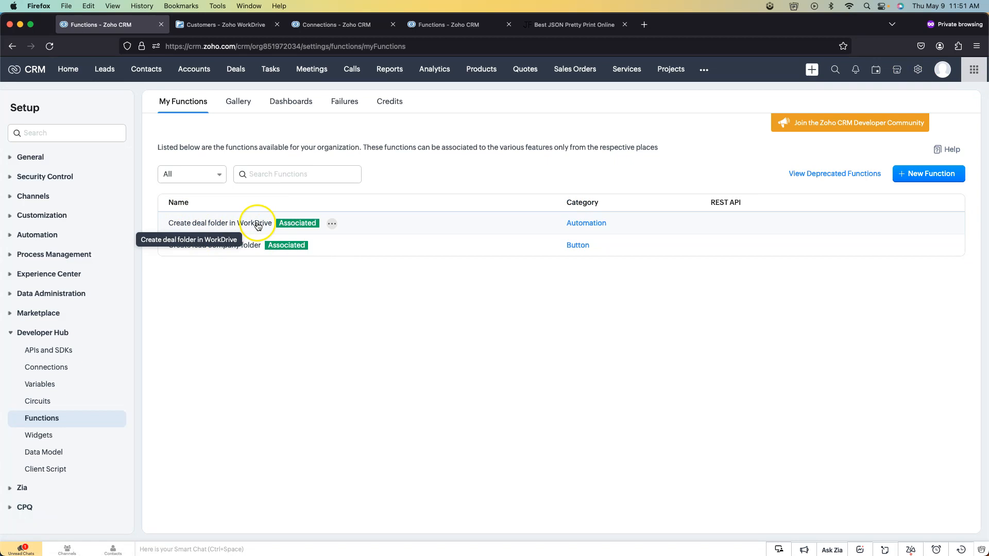
click(323, 245)
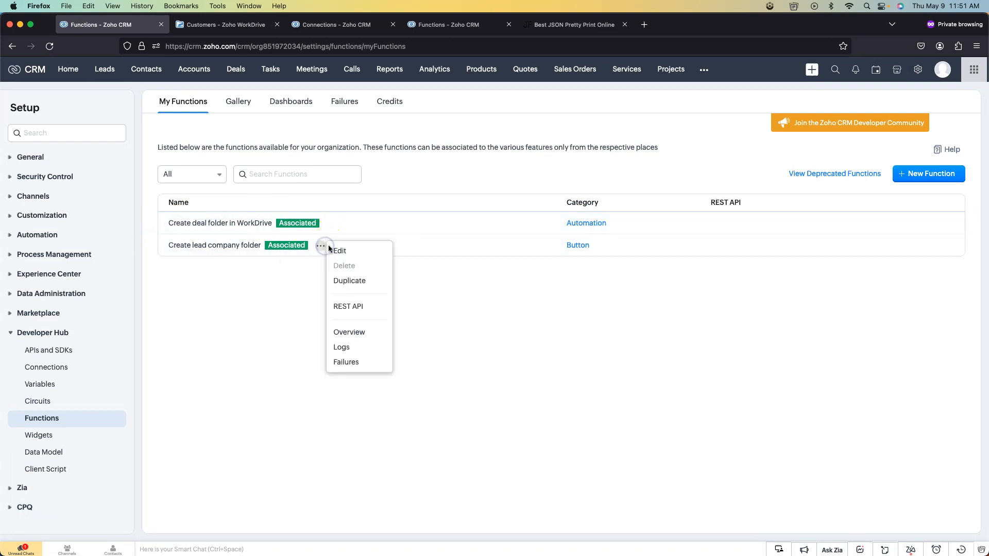
click(339, 250)
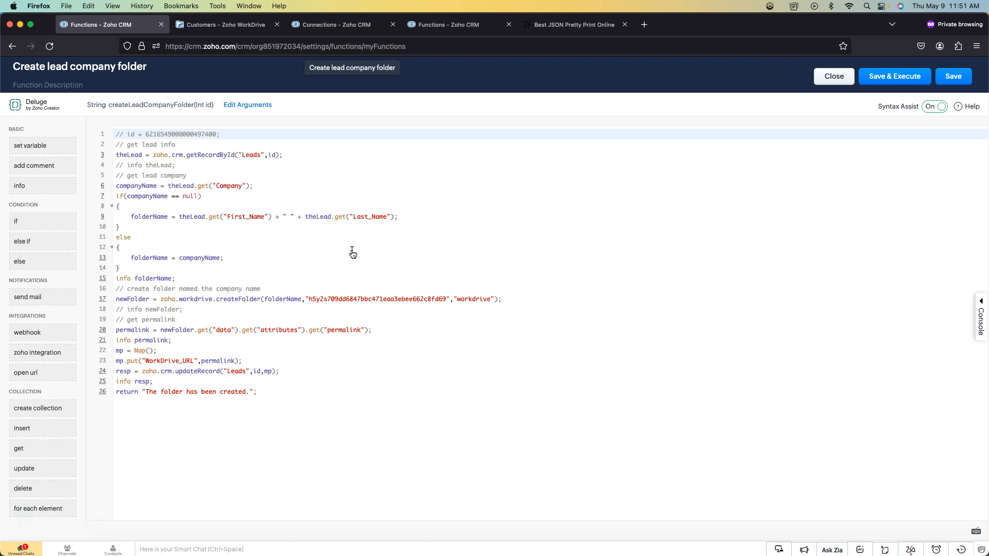
- Browse Kwik Kopy Printing's New Deal subfolder, then return to the Customers team folder
click(227, 25)
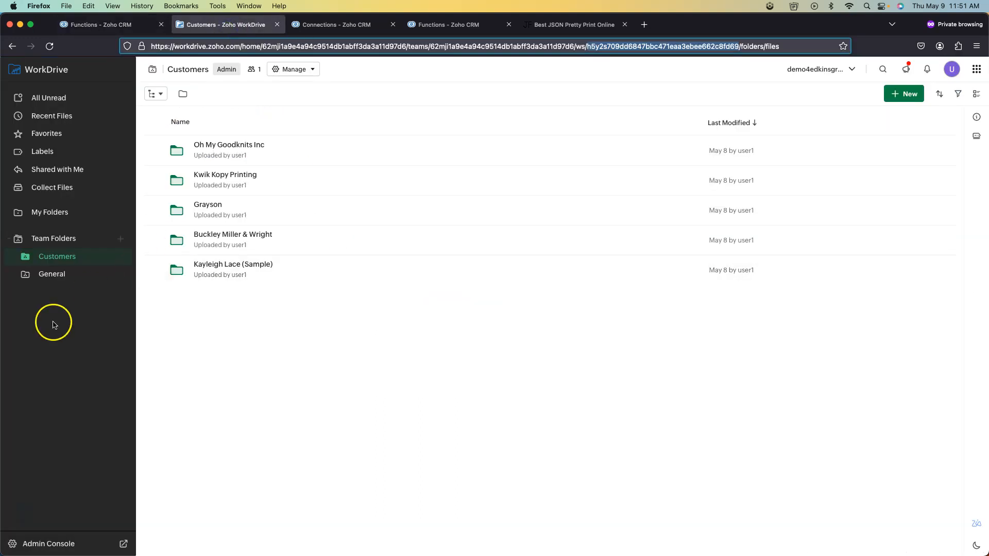
mouse_move(67, 259)
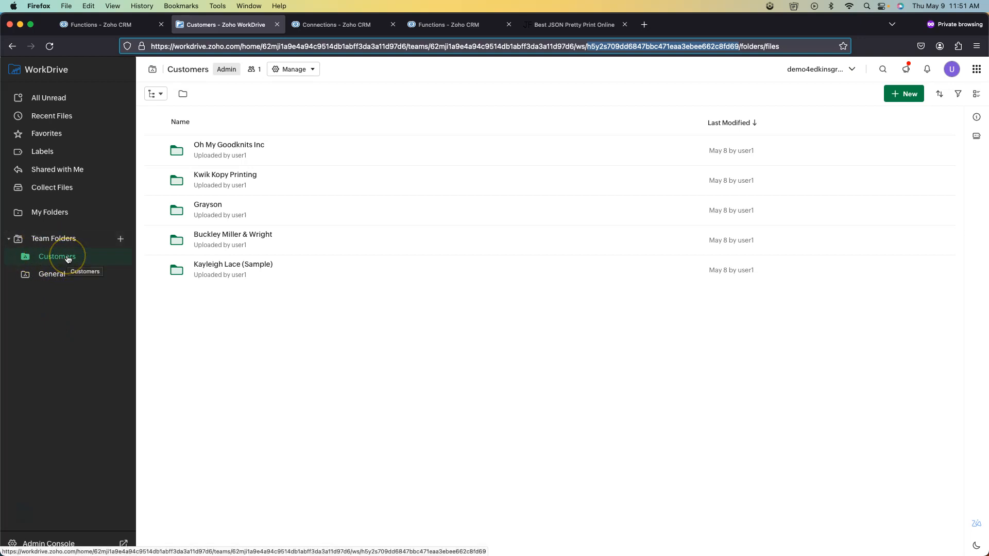
mouse_move(121, 240)
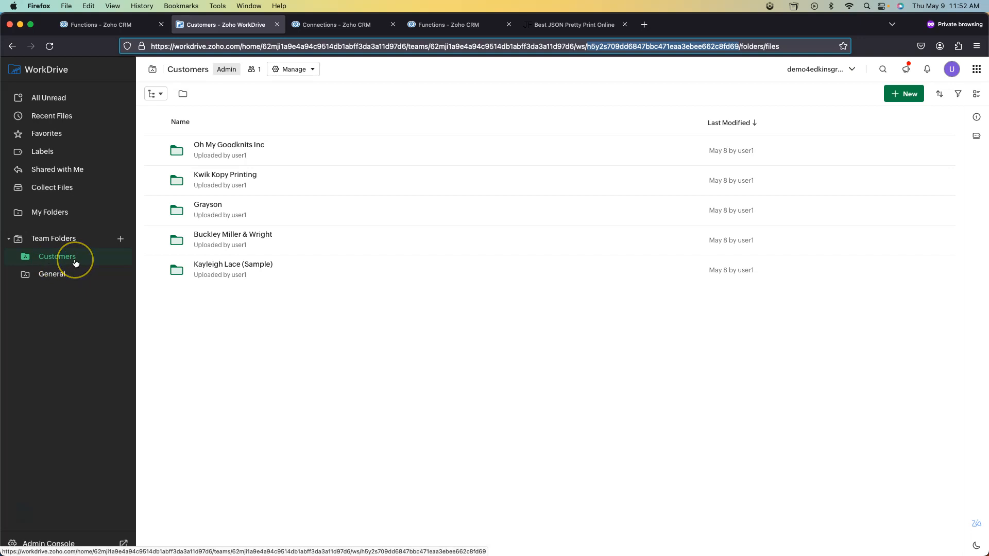
mouse_move(233, 269)
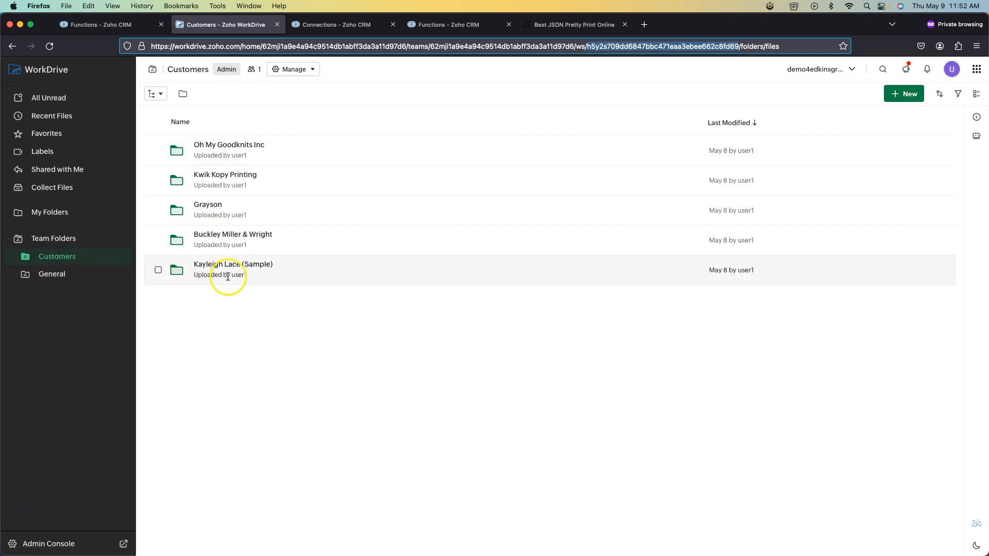
mouse_move(226, 175)
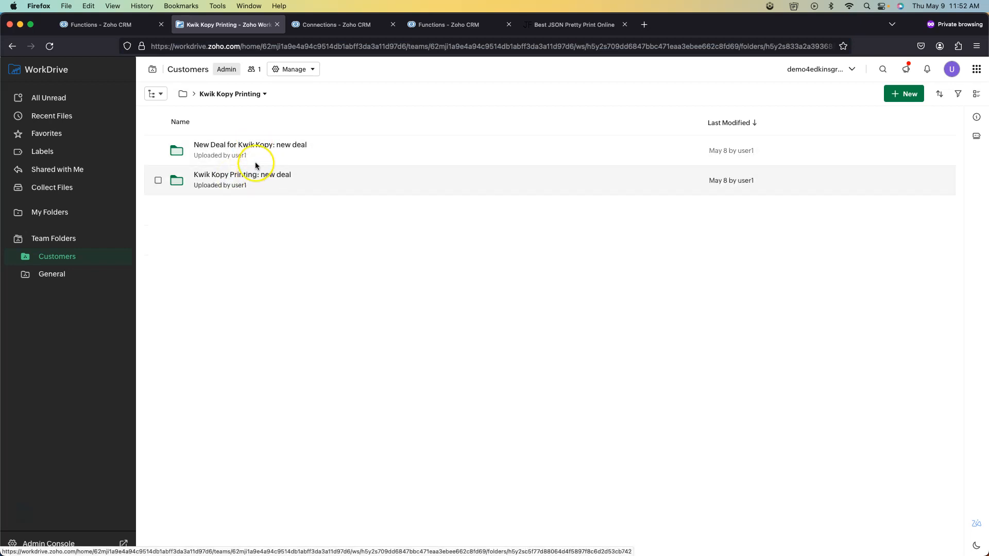
double_click(250, 144)
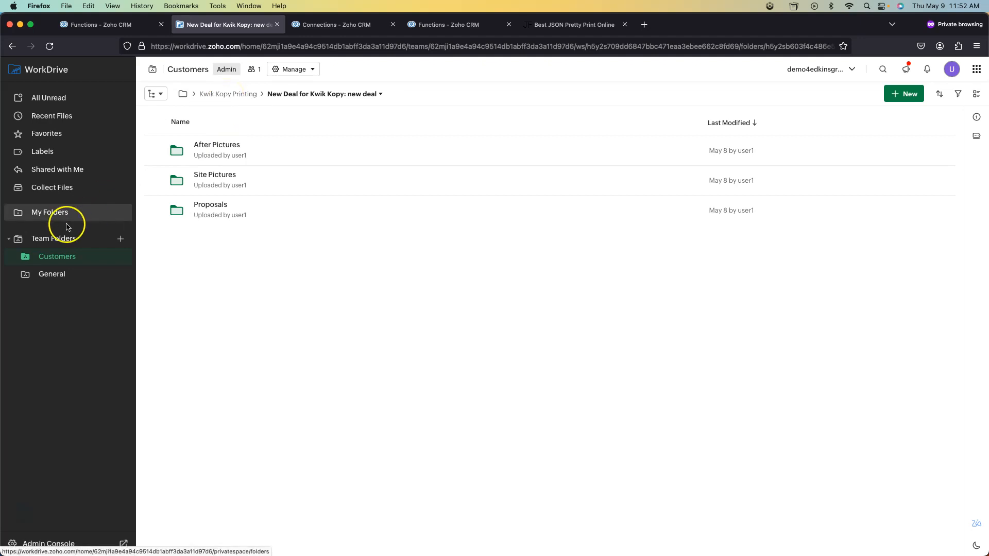
click(57, 257)
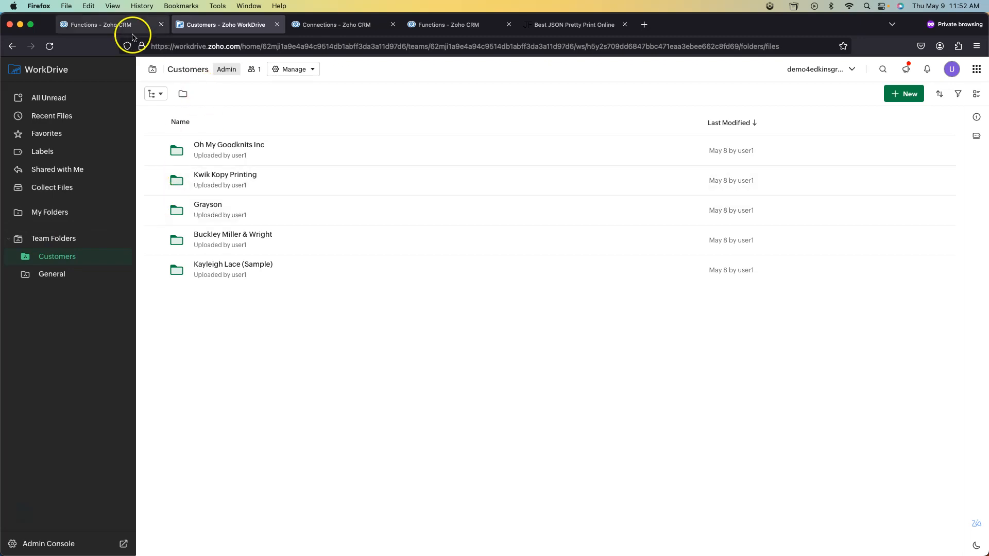
- Flip between the Functions and WorkDrive tabs, ending on the function's Deluge code
click(101, 24)
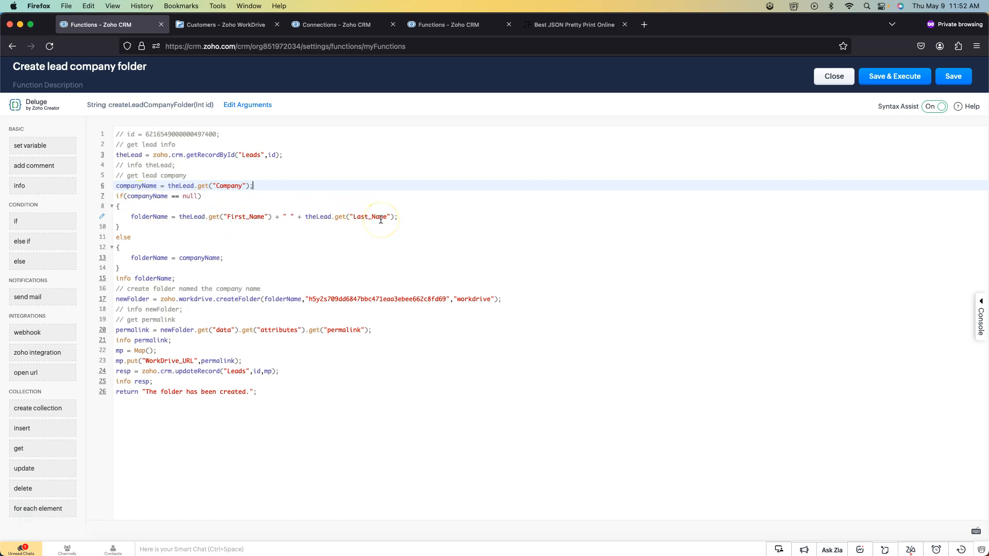
click(224, 23)
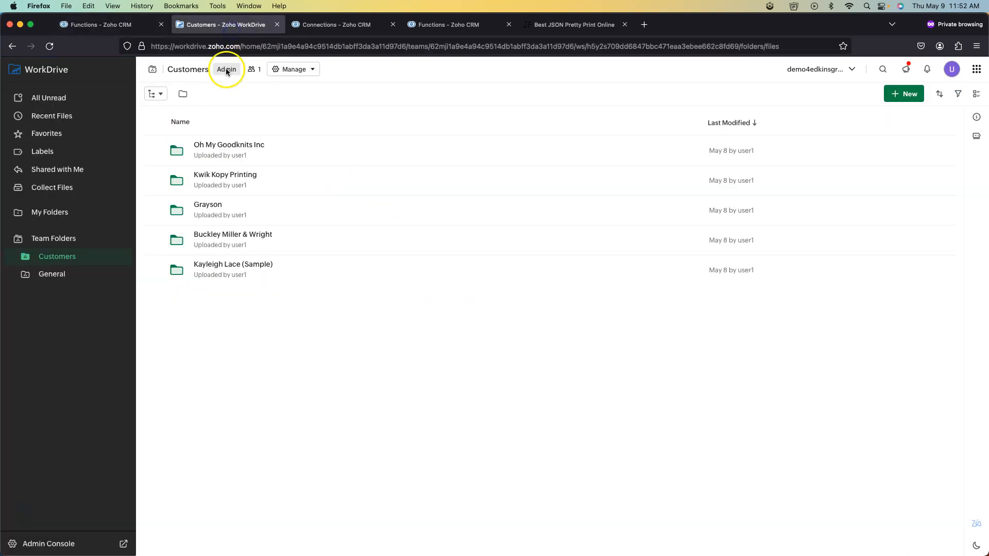
mouse_move(233, 269)
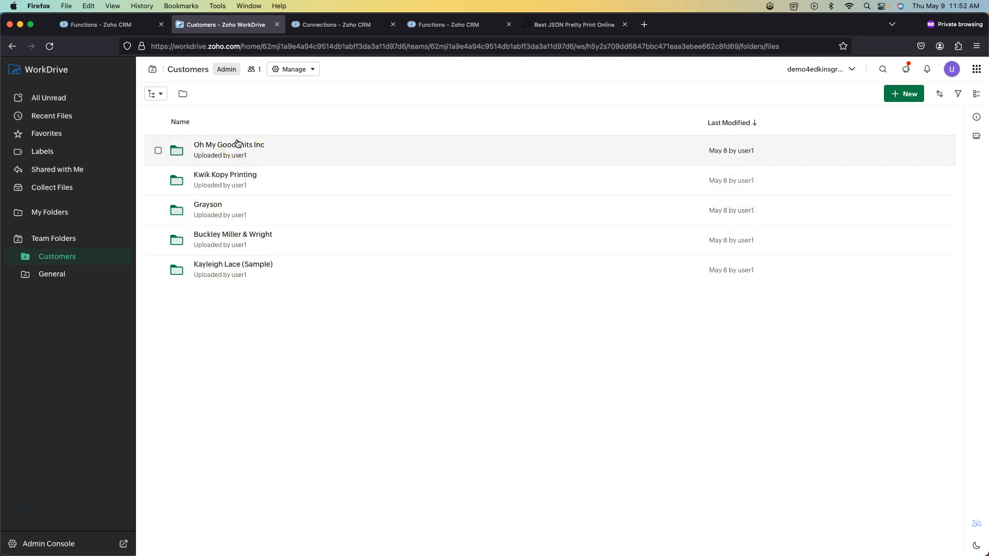
click(104, 25)
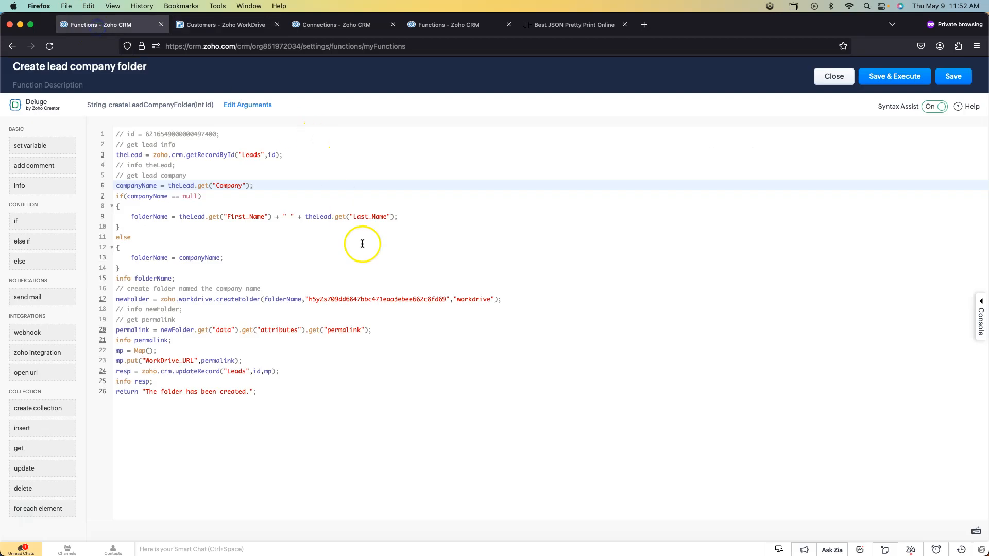
- Compare the createFolder team folder ID with the folder ID in the Customers folder's web address
double_click(375, 299)
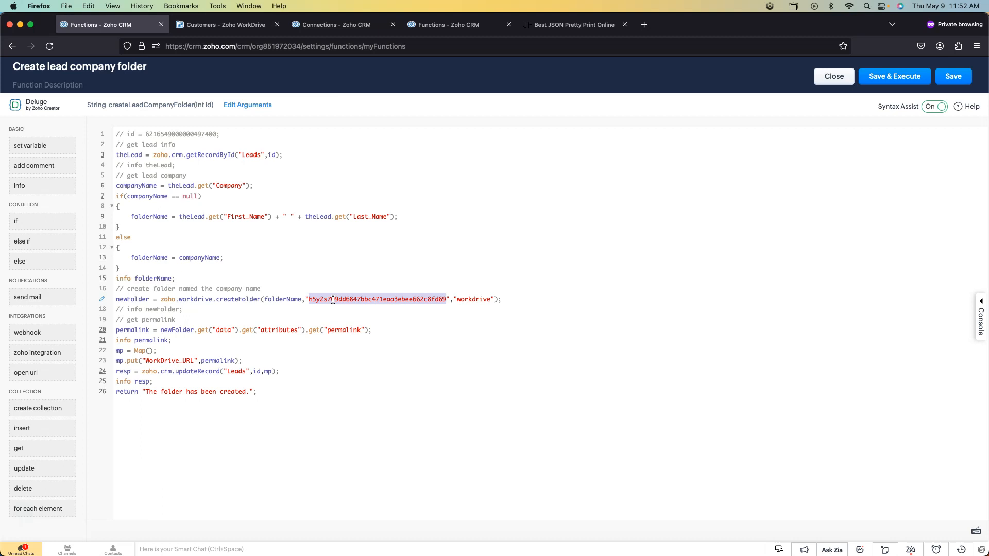
click(226, 24)
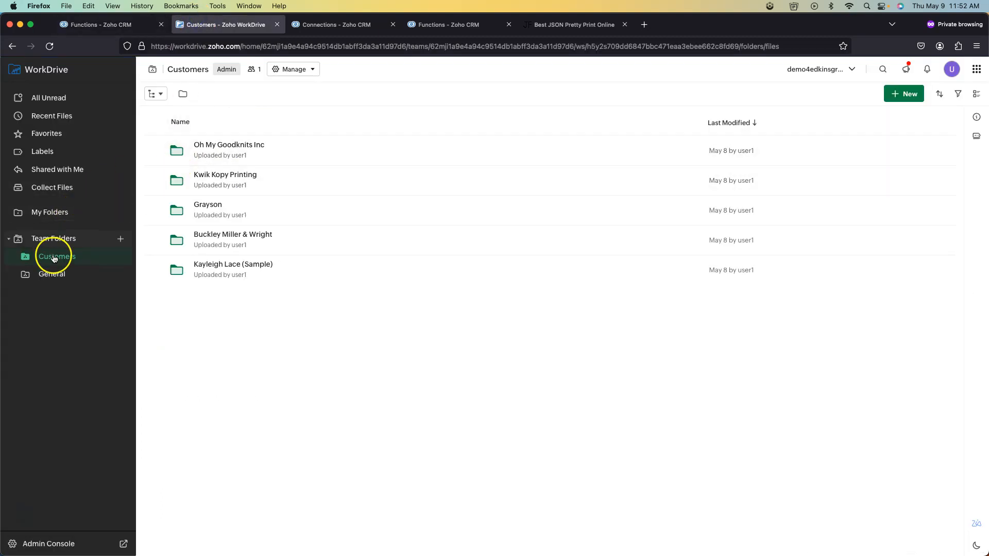
click(101, 23)
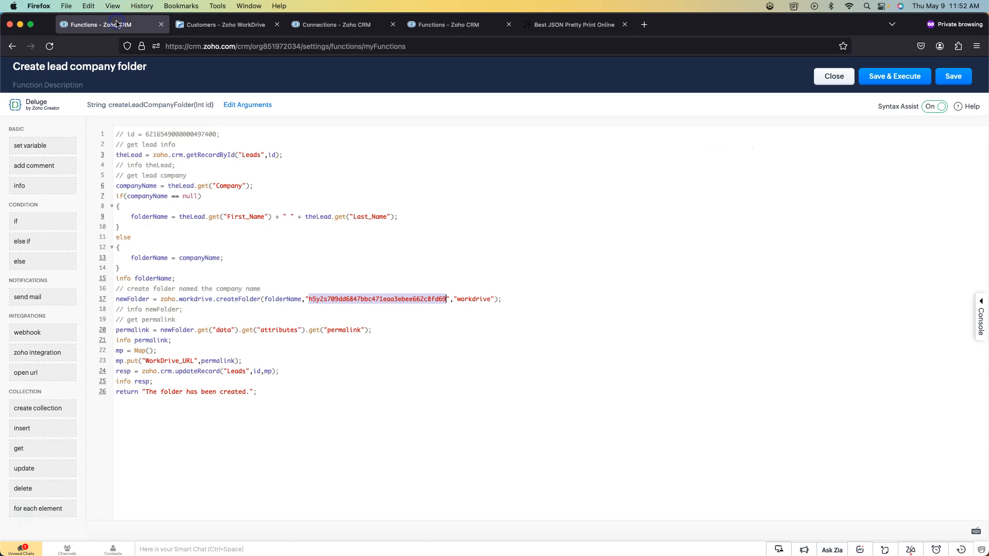
mouse_move(113, 24)
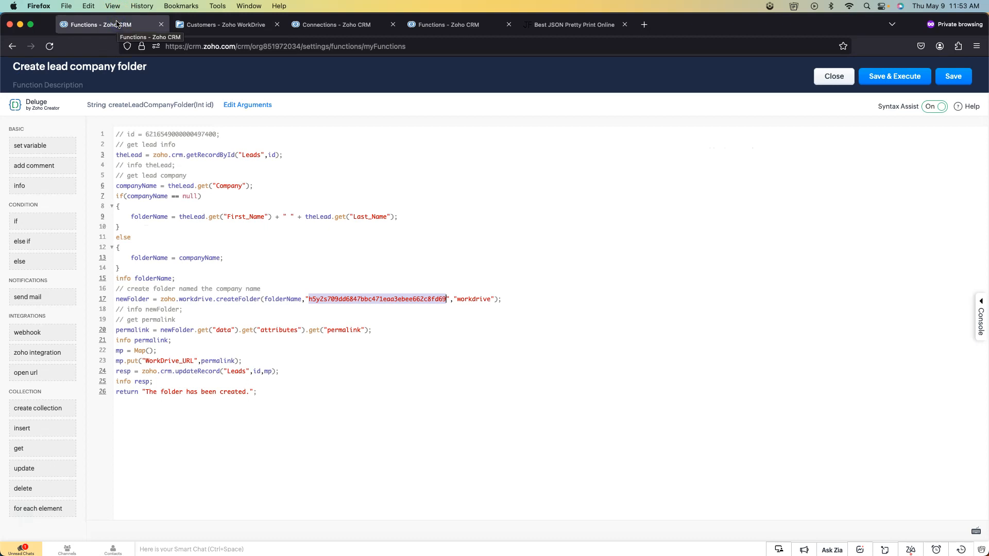
click(225, 25)
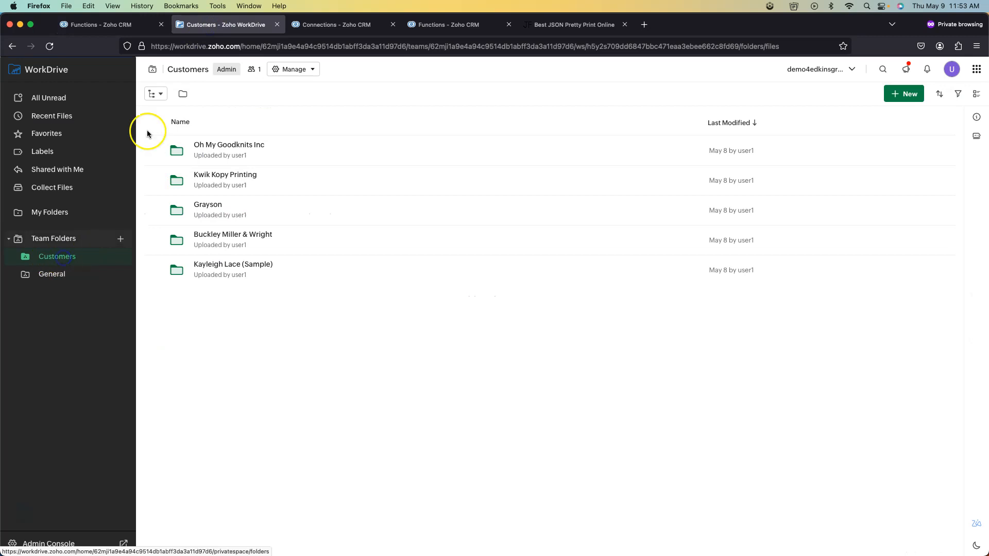
click(442, 46)
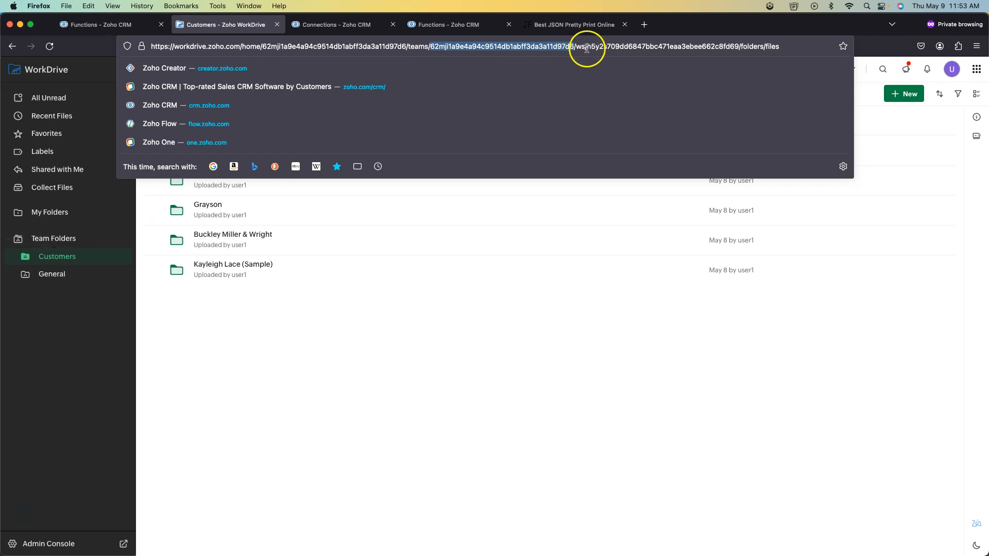
double_click(586, 46)
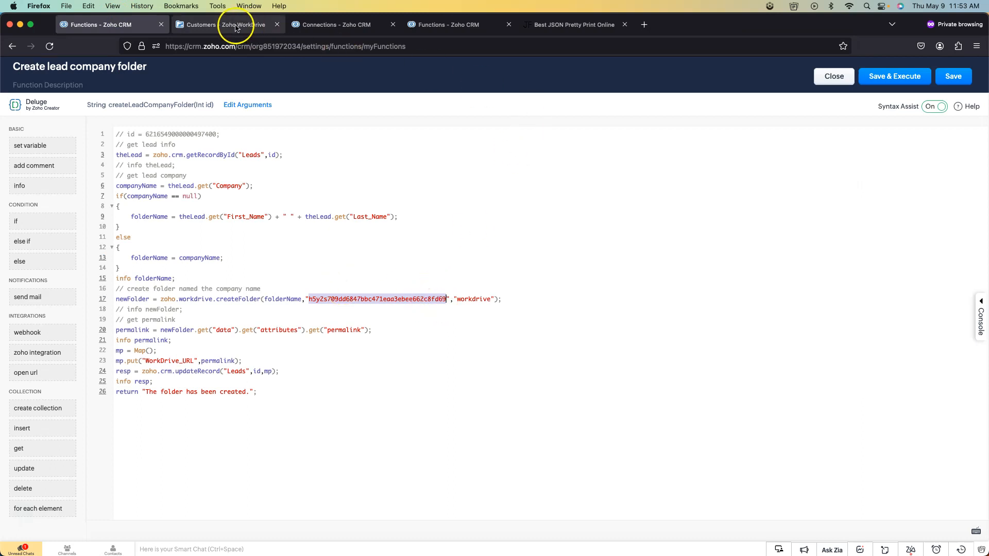
- Pick out the workdrive connection name in the code and switch to the CRM connections tab
click(227, 23)
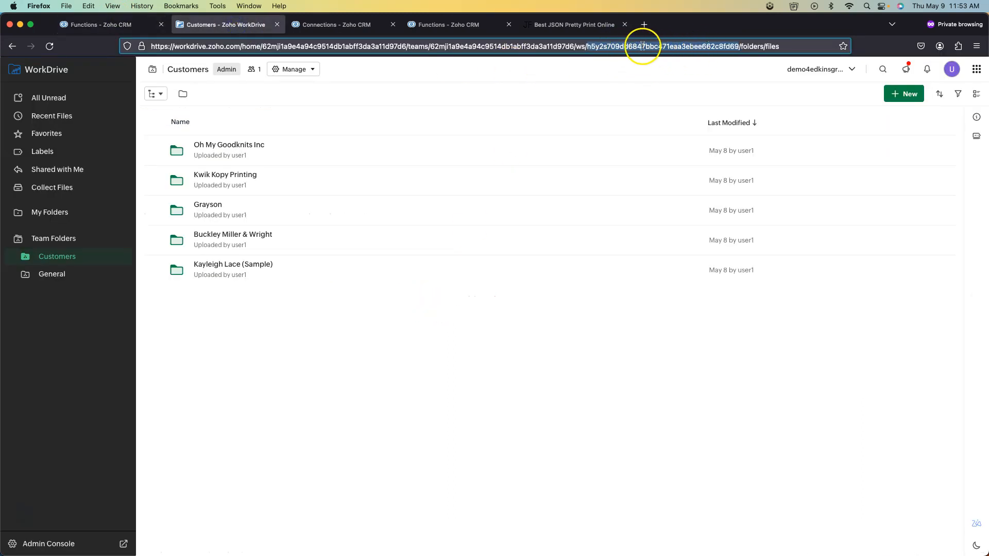
click(101, 24)
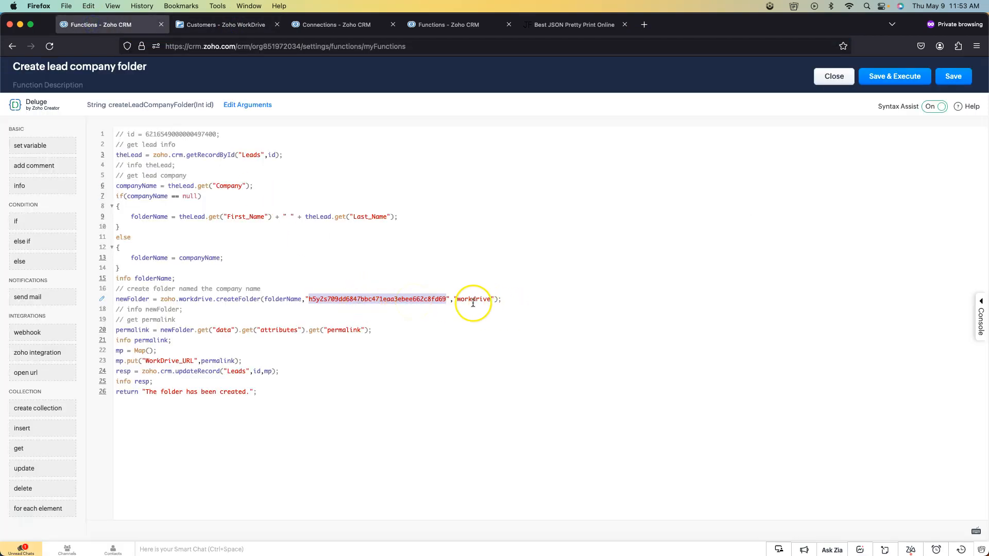
double_click(473, 299)
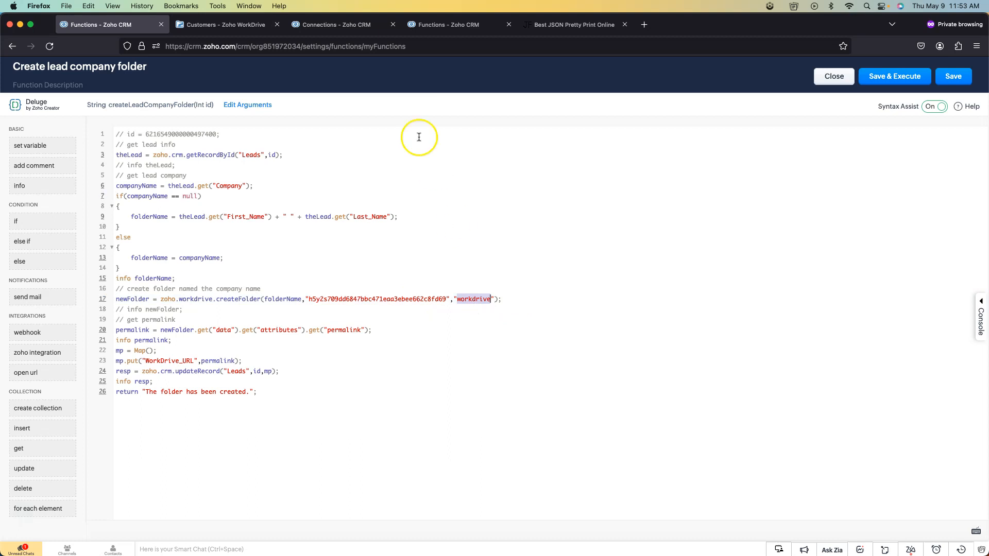
click(334, 25)
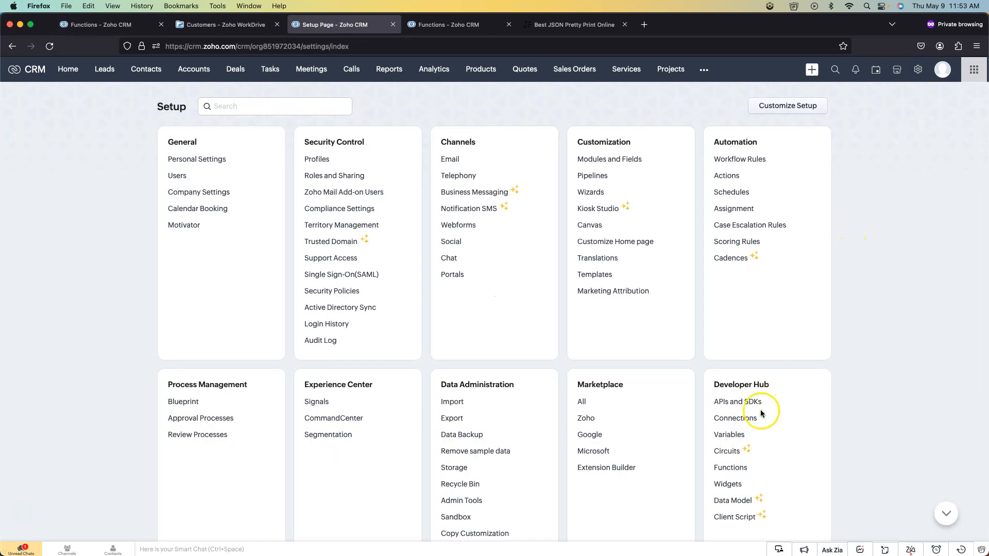
- Start a new Zoho WorkDrive connection in Setup > Connections, then abandon it without saving
click(735, 419)
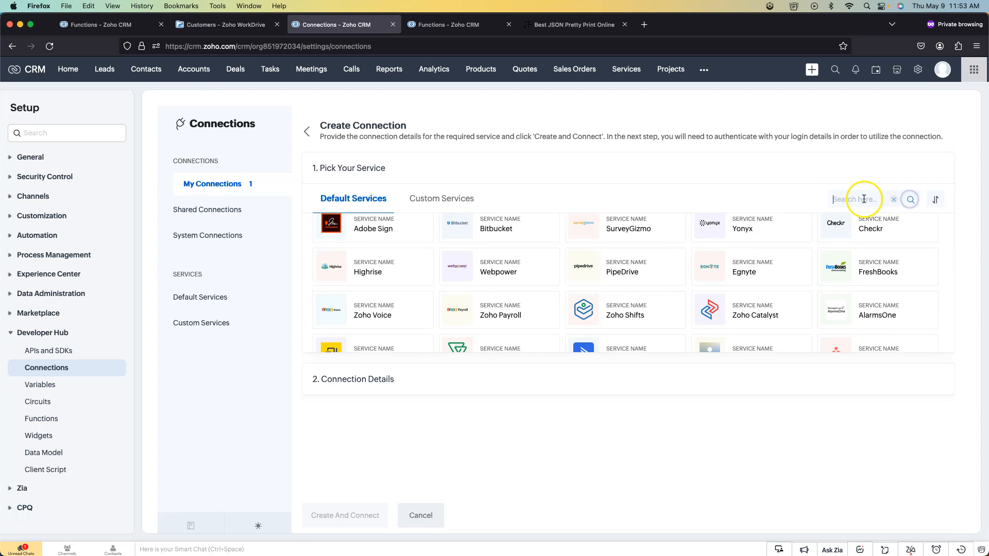
text(work)
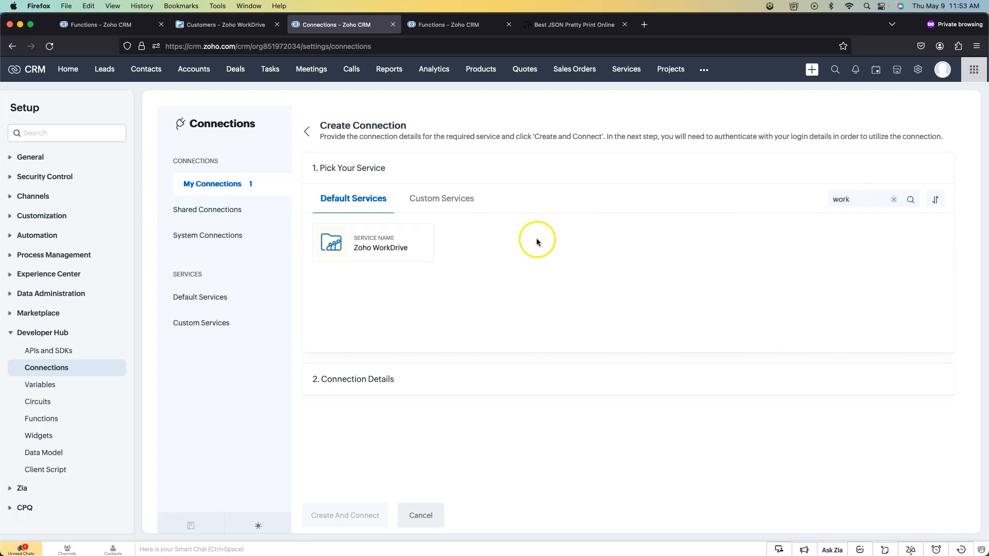
click(372, 242)
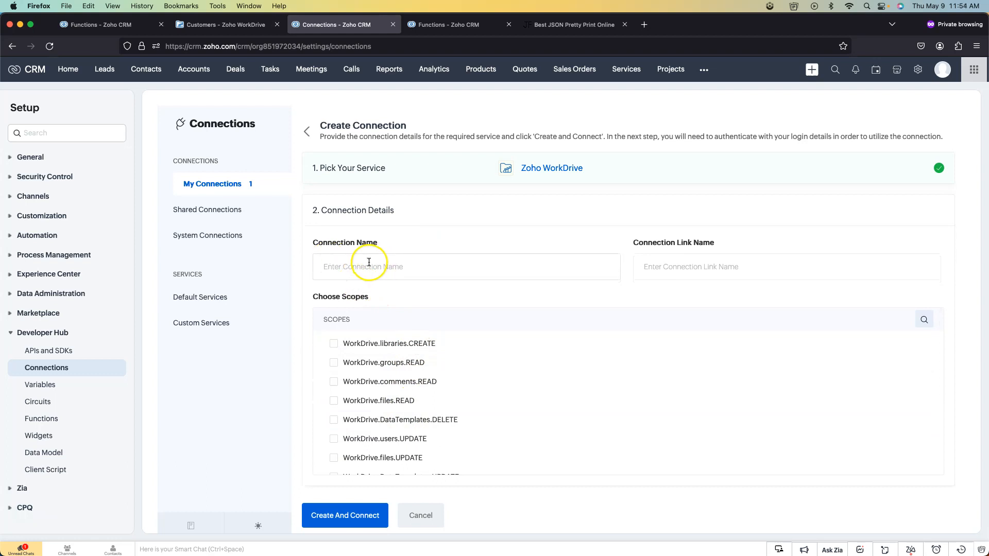
click(420, 515)
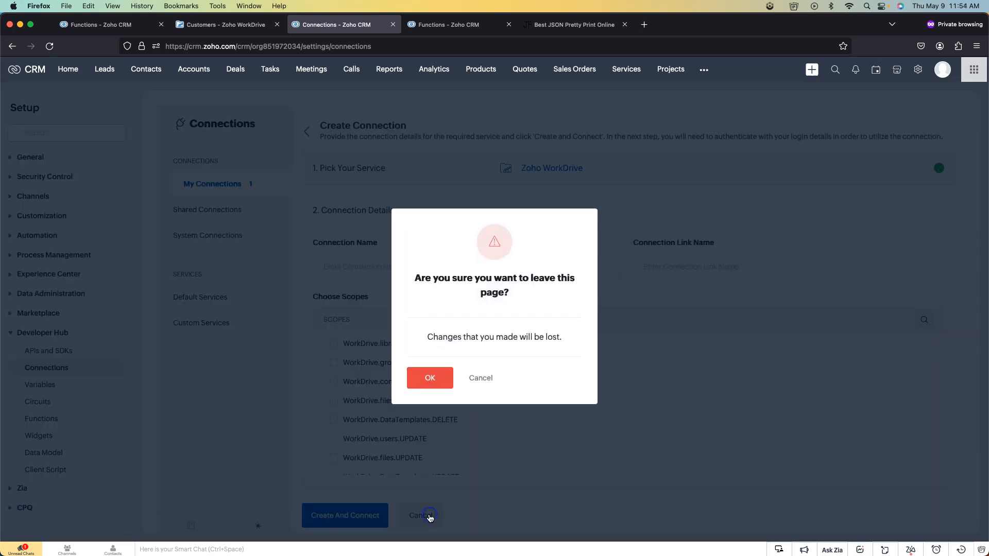
click(429, 377)
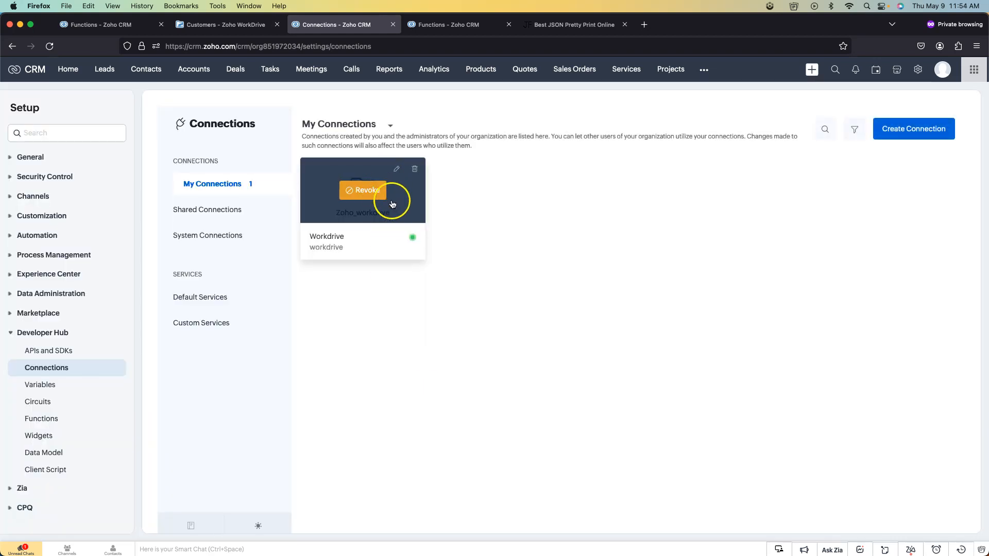
- Review the existing Workdrive connection's details and return to the function code
click(362, 191)
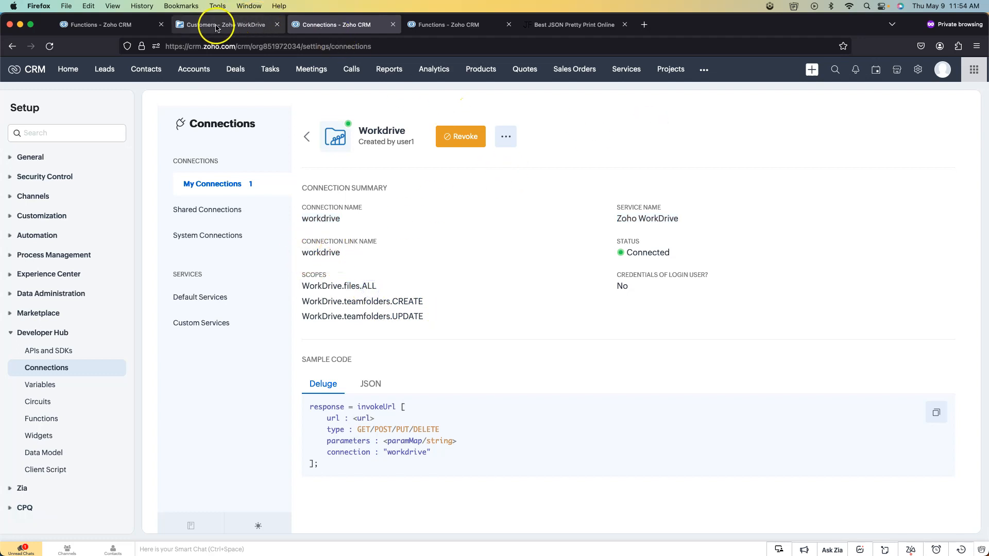
click(101, 24)
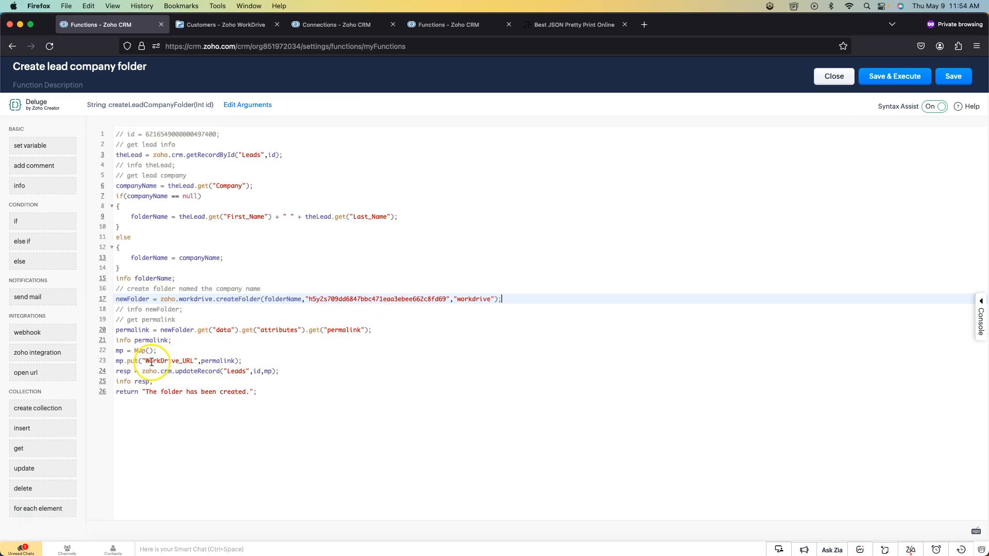
- Pick out the WorkDrive_URL field name in the mp.put line, then head to Setup
double_click(169, 360)
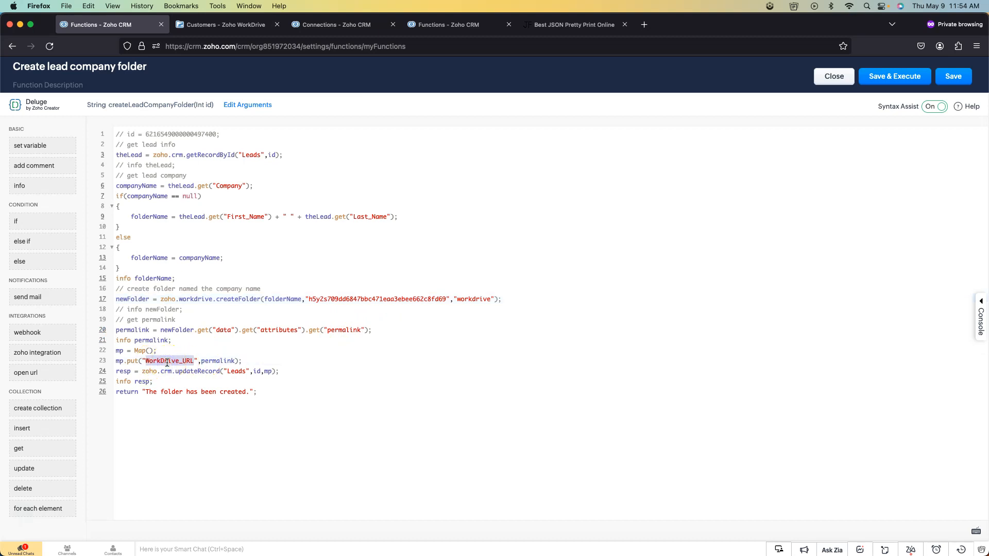
double_click(219, 361)
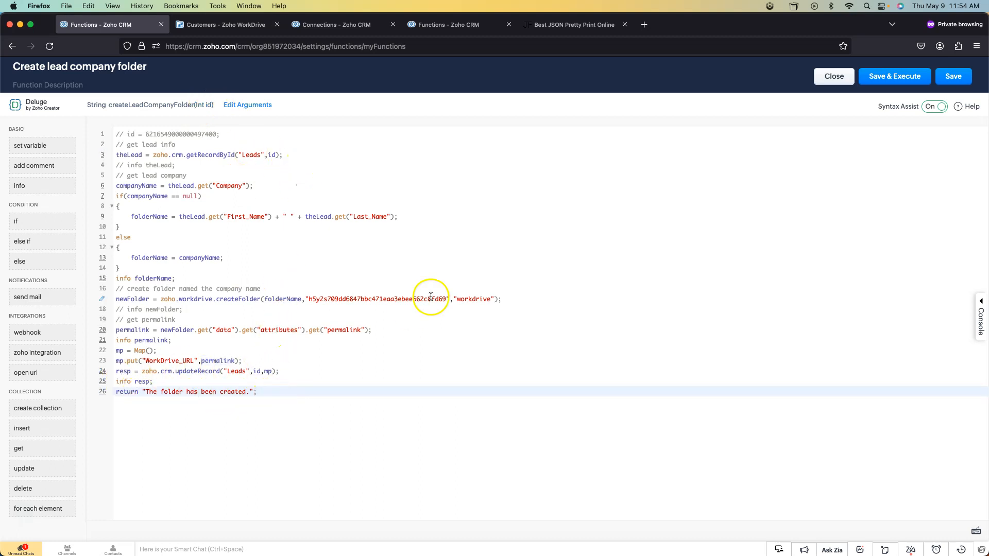
click(834, 75)
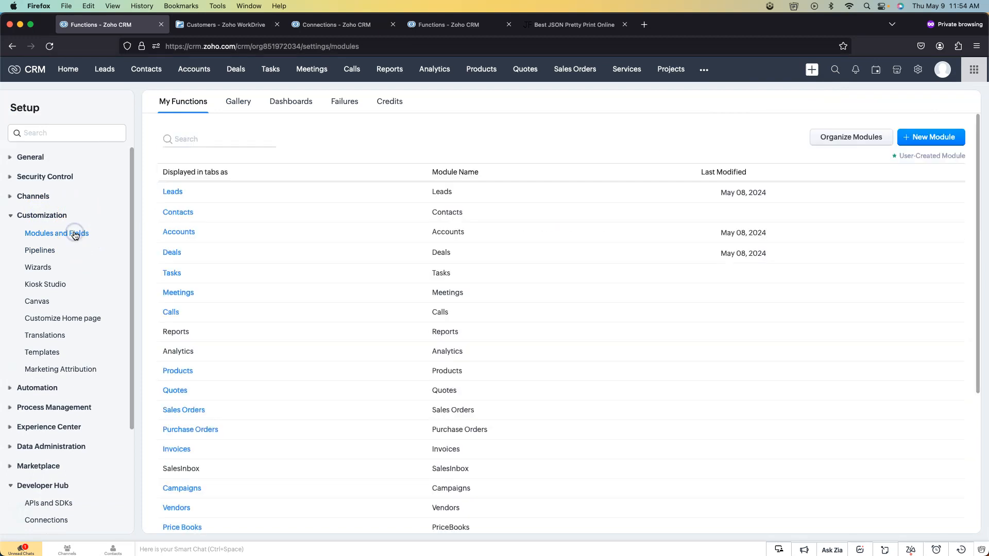
click(172, 192)
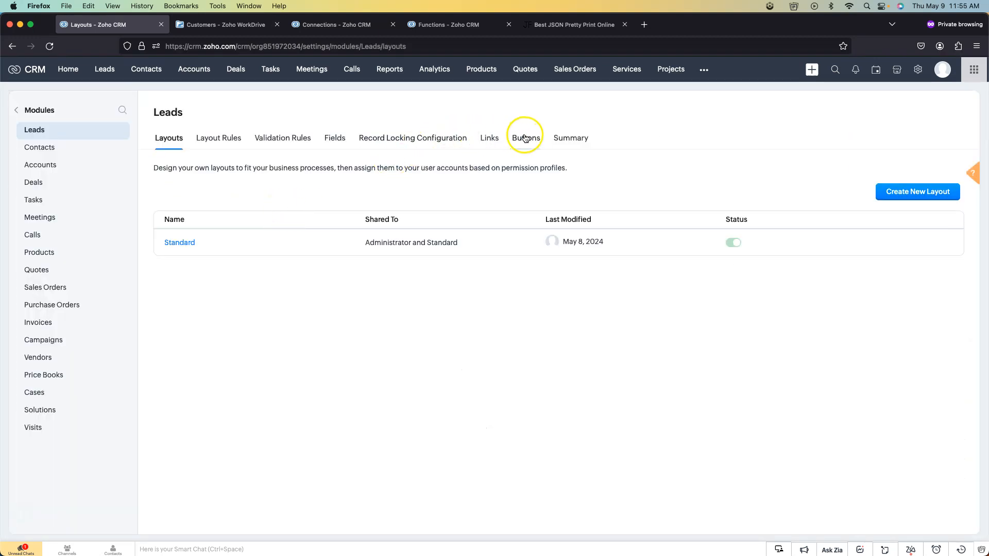
click(525, 137)
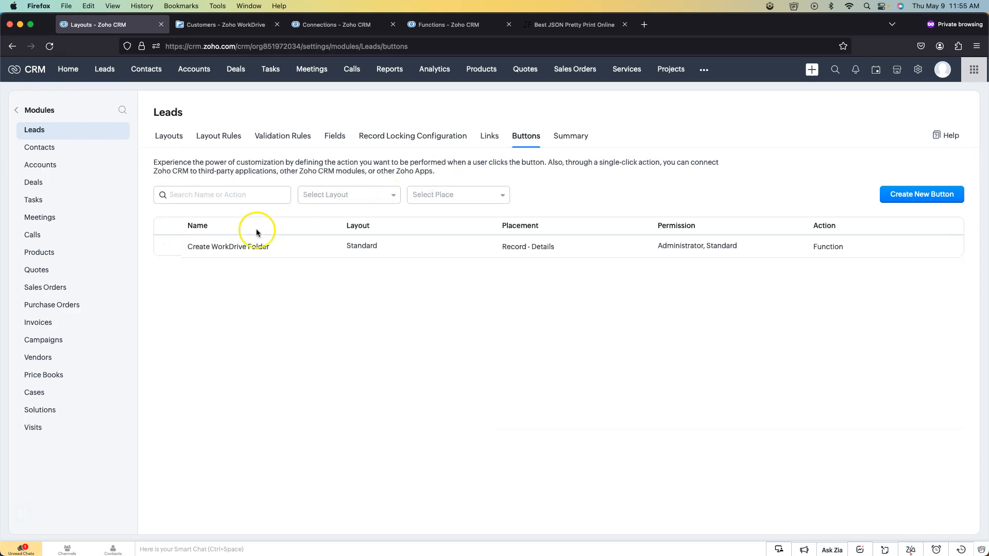
click(227, 247)
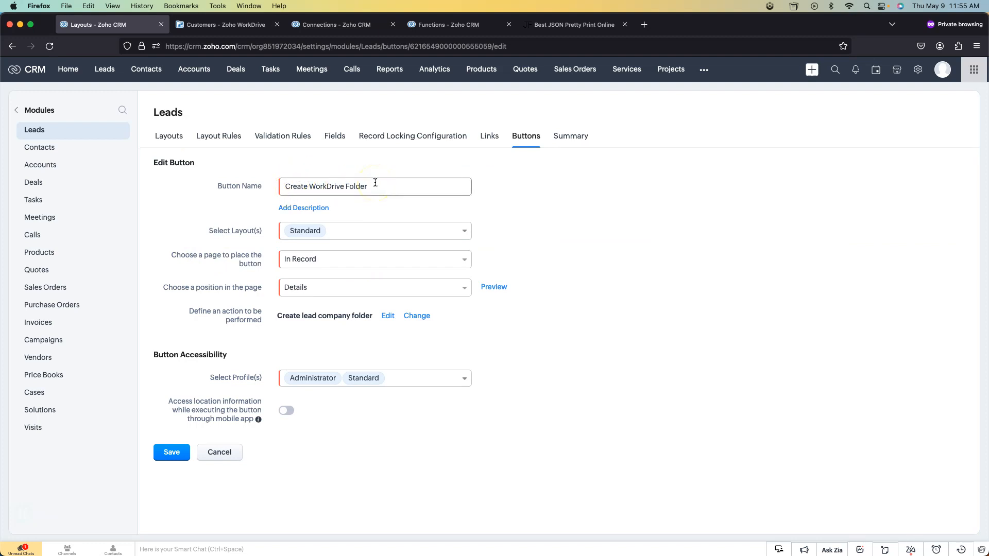
mouse_move(353, 228)
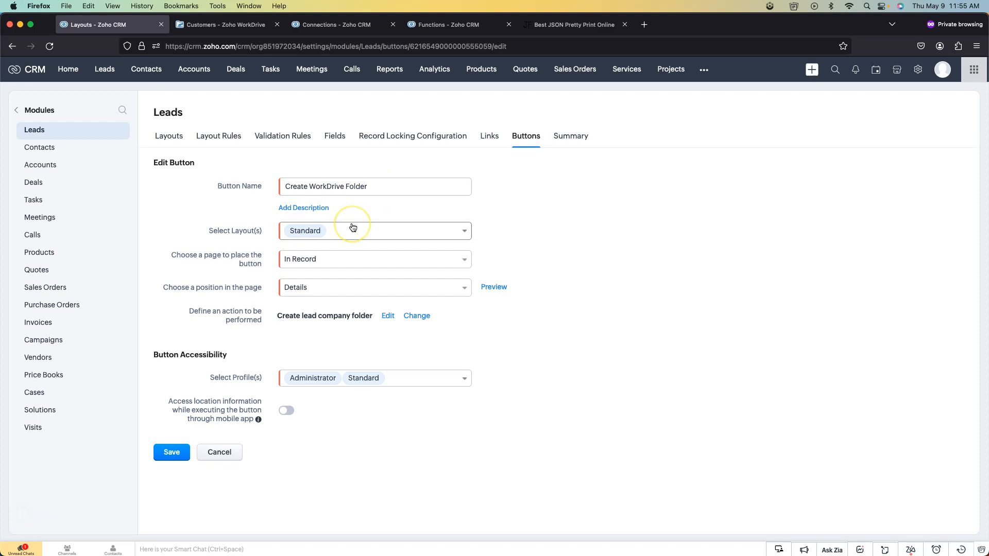
mouse_move(346, 264)
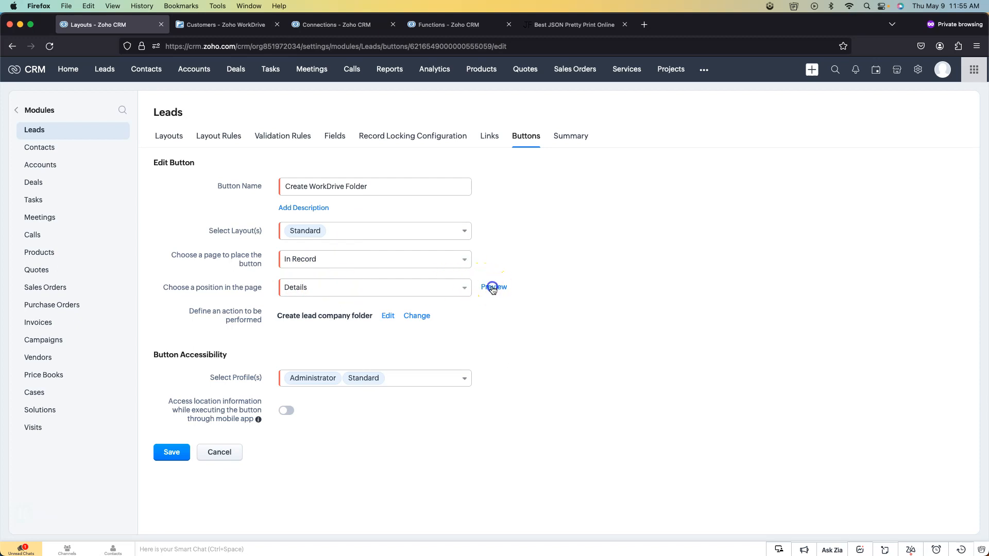
click(495, 287)
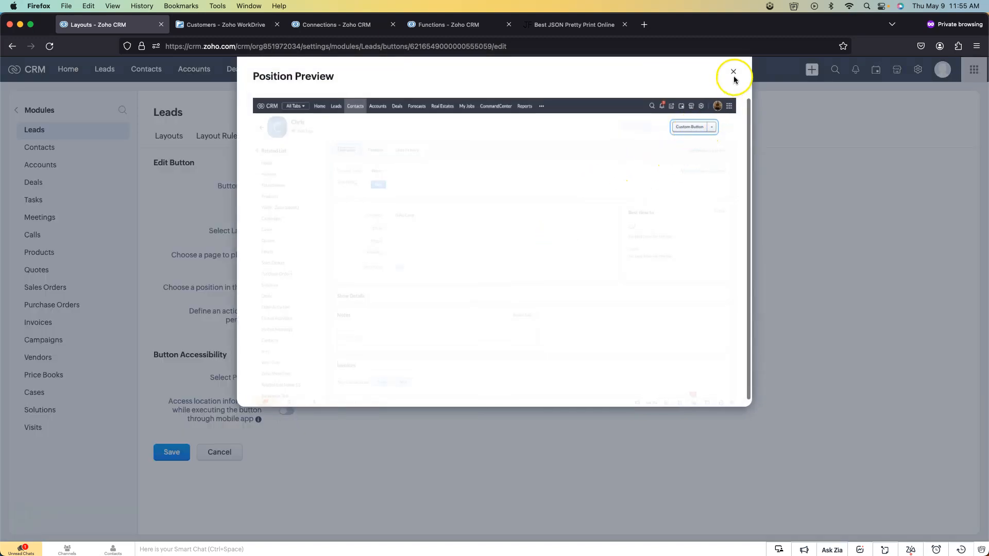
click(733, 72)
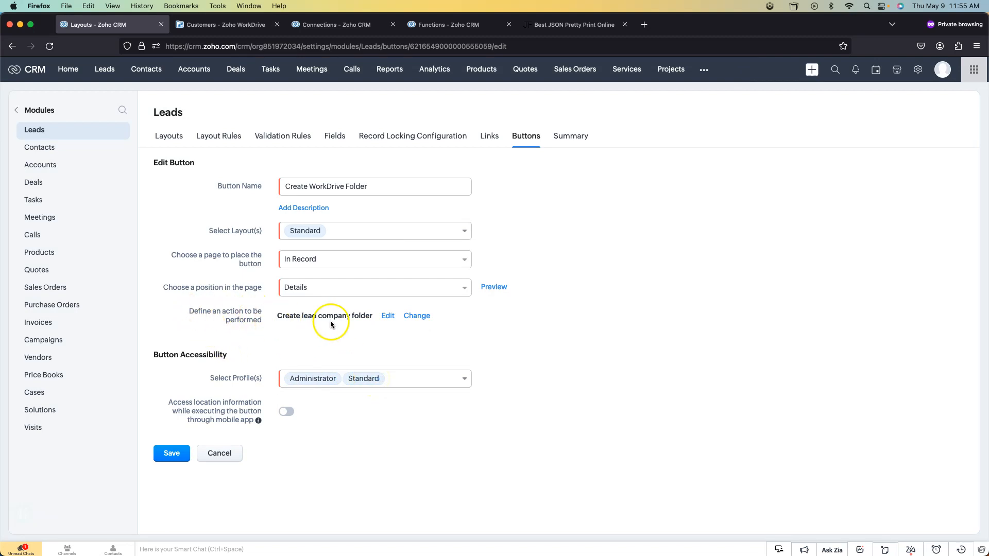
click(387, 315)
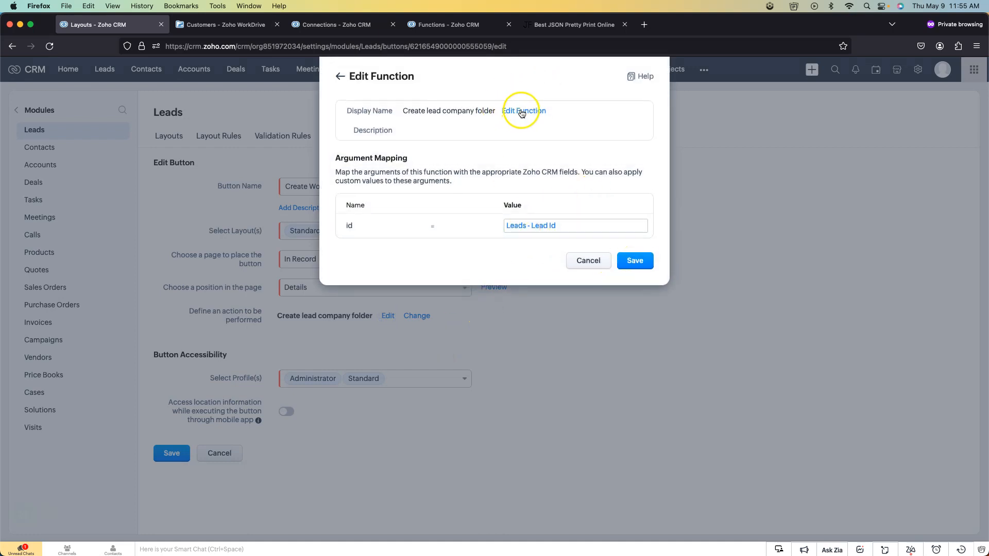
mouse_move(587, 261)
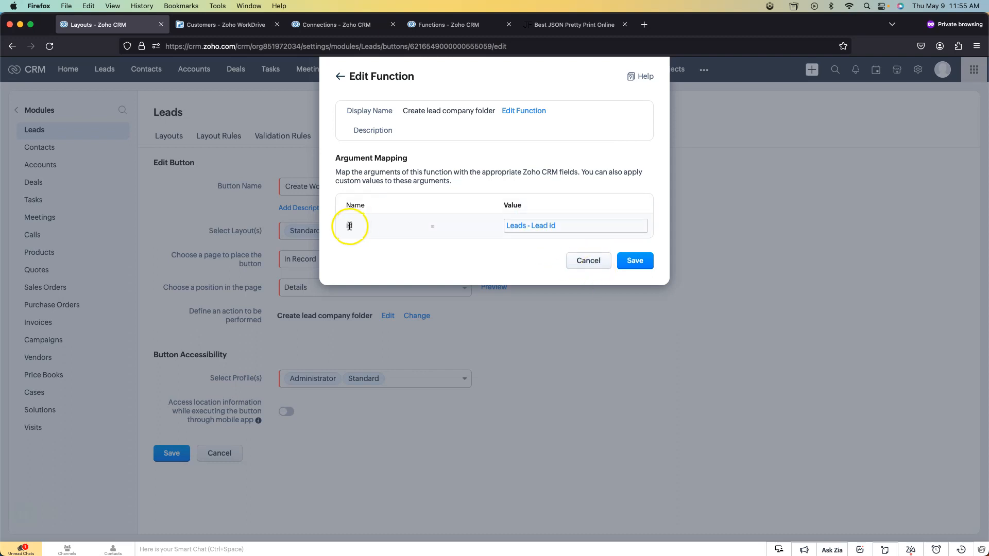
- Check which lead field feeds the function's id argument and close the mapping unchanged
click(573, 225)
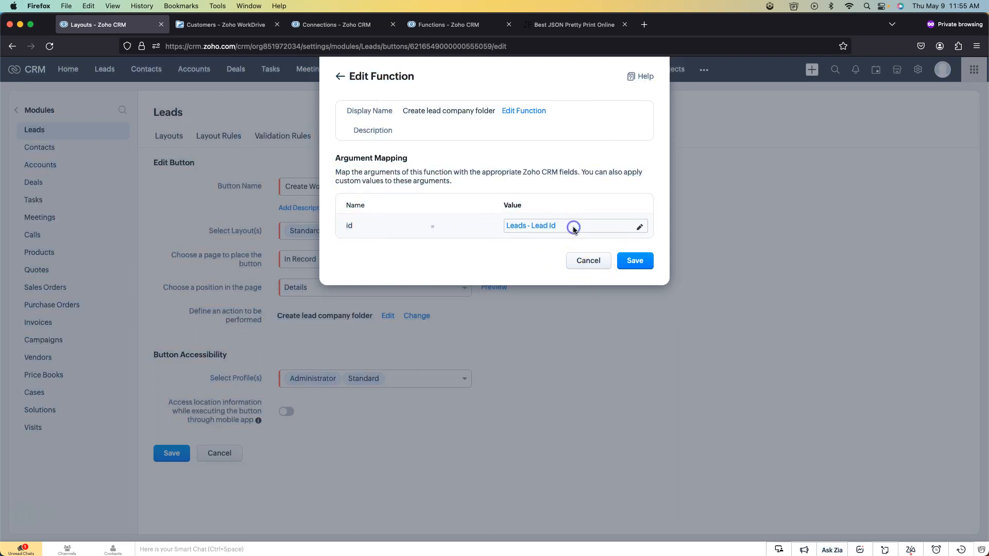
click(574, 226)
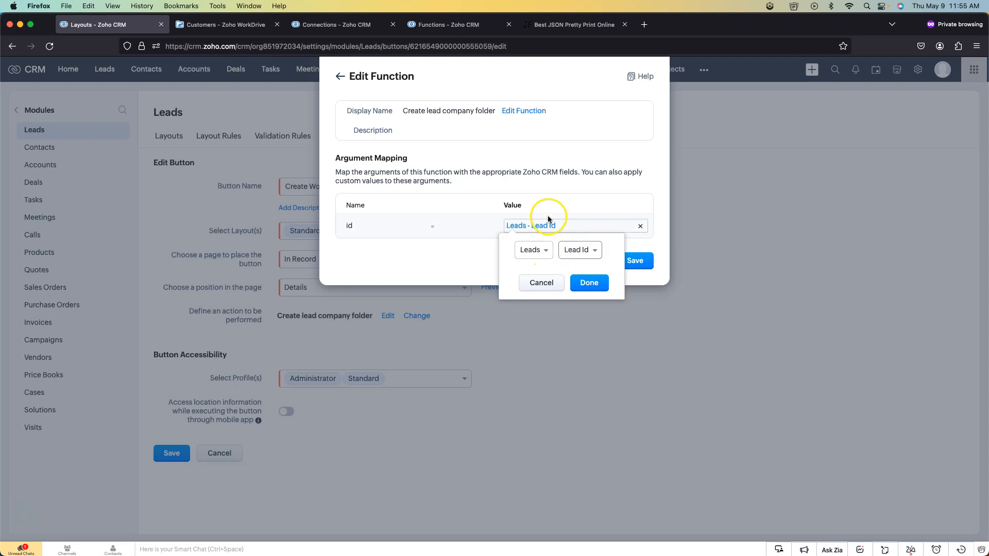
click(588, 282)
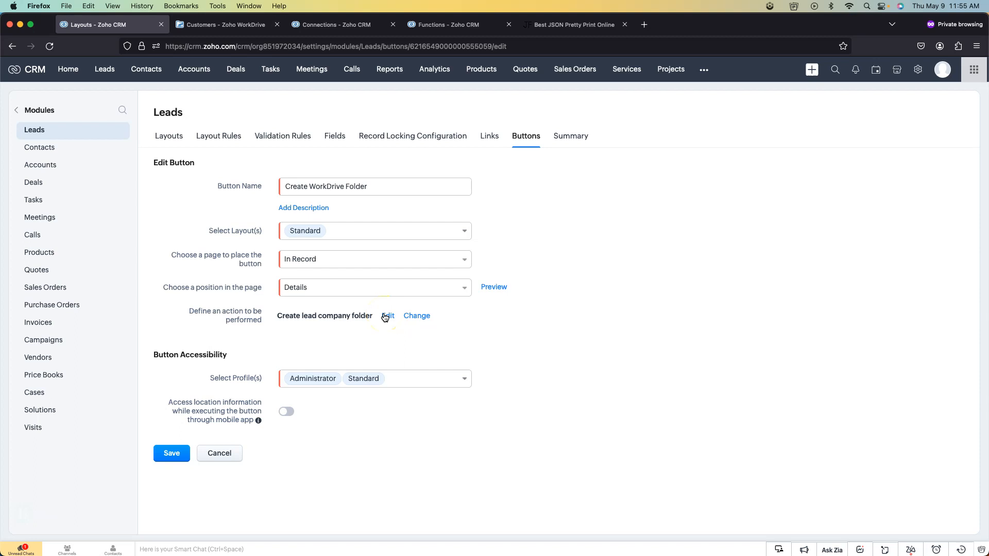
- Cancel the button editor and confirm Yes, Leave Page, returning to the Leads Buttons list
click(219, 454)
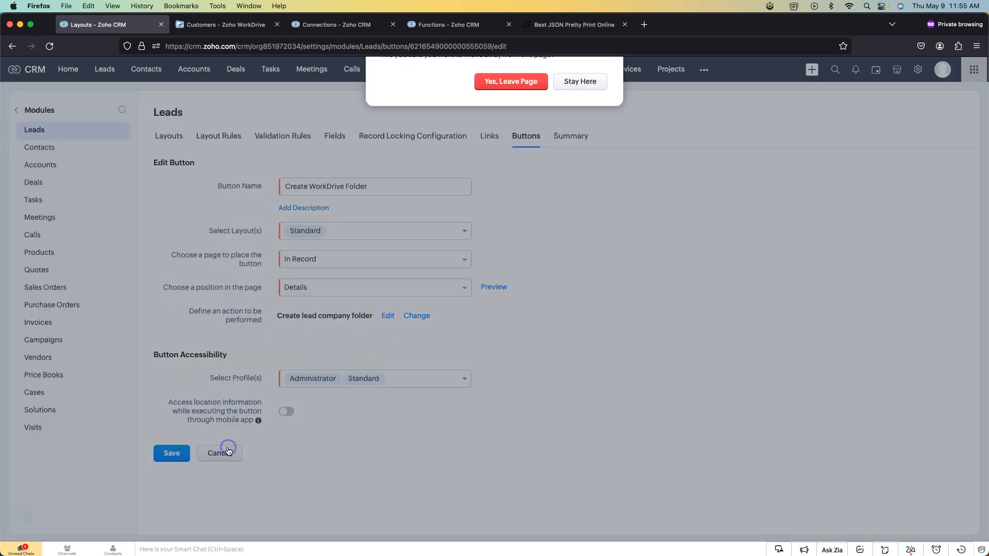
click(510, 81)
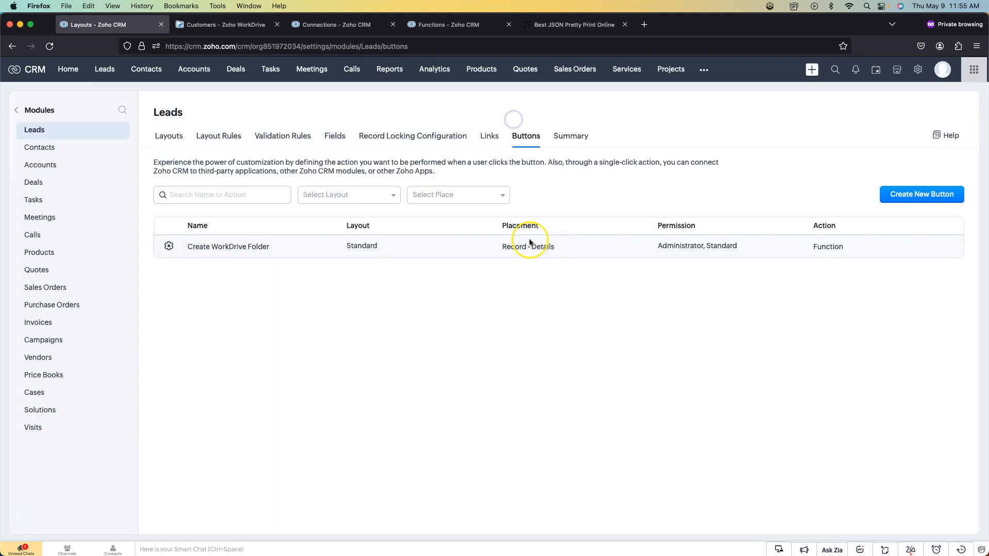
mouse_move(104, 69)
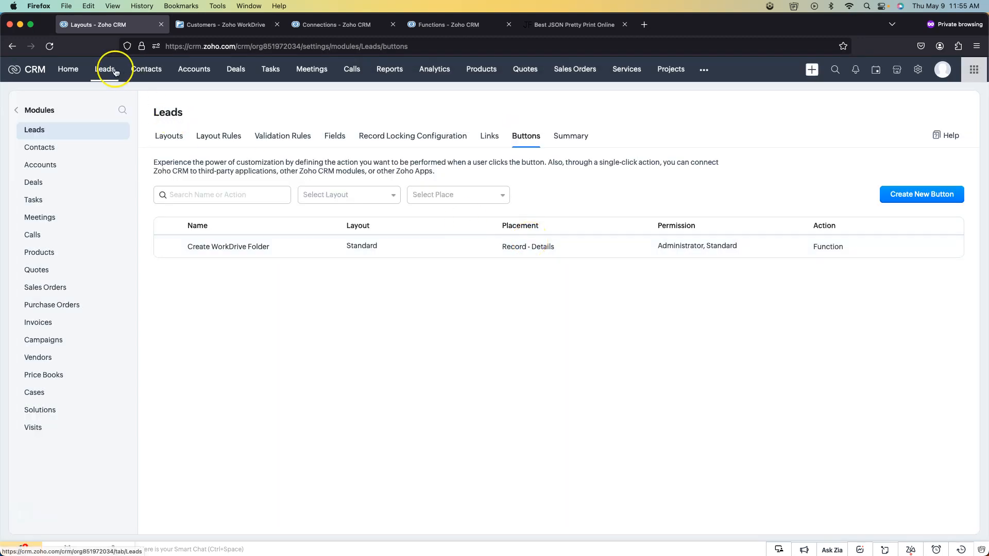
- Run Create WorkDrive Folder on the Morlong Associates lead (Tresa Sweely) from the Leads list
click(105, 69)
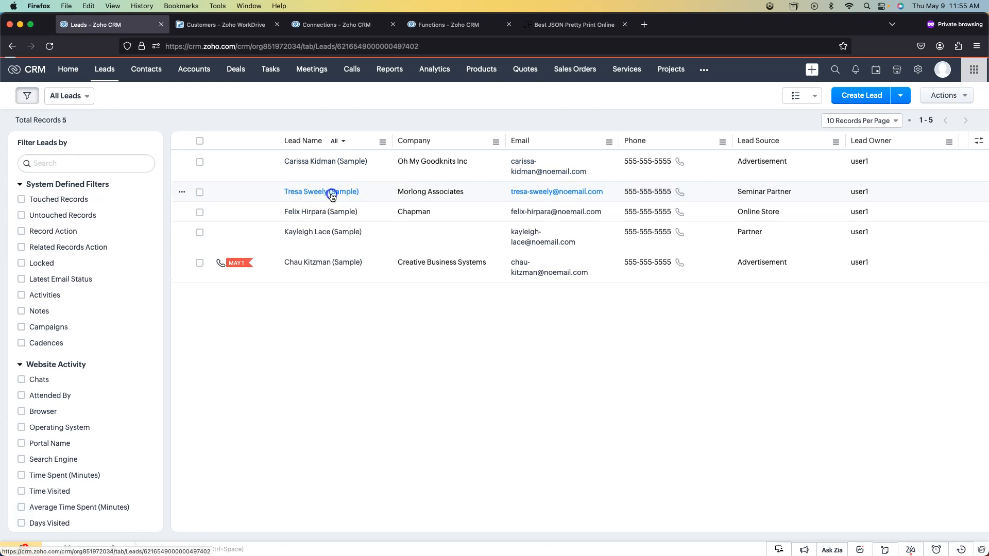
click(321, 192)
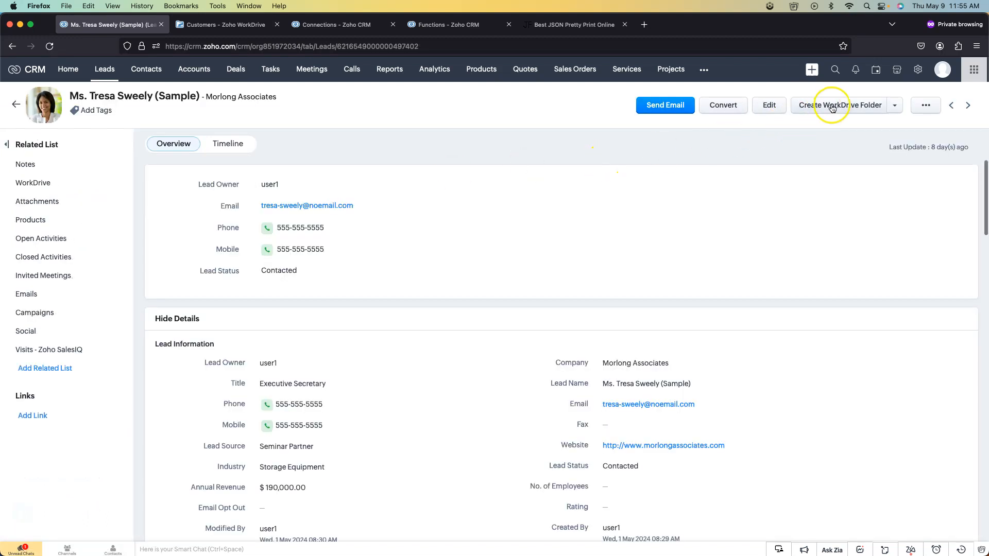
click(33, 182)
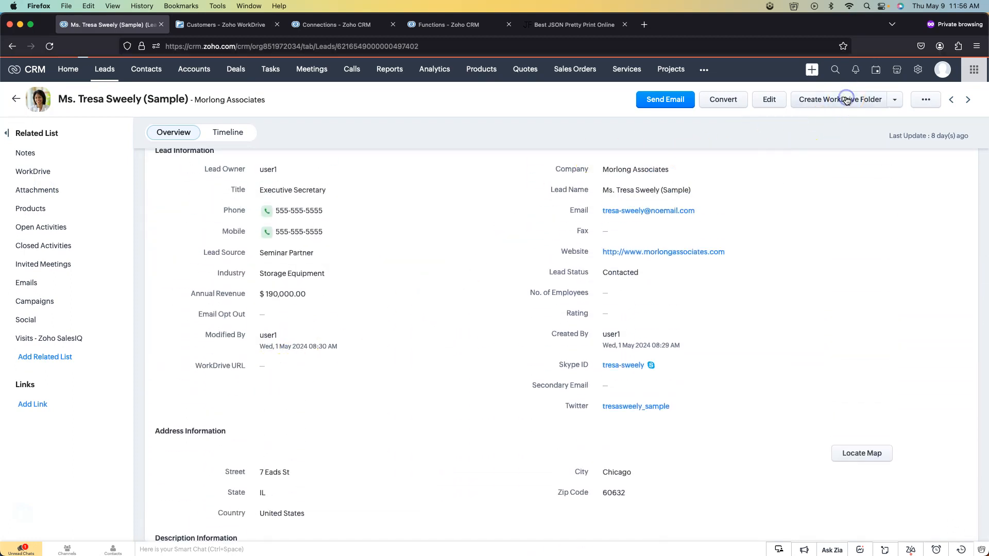
click(839, 99)
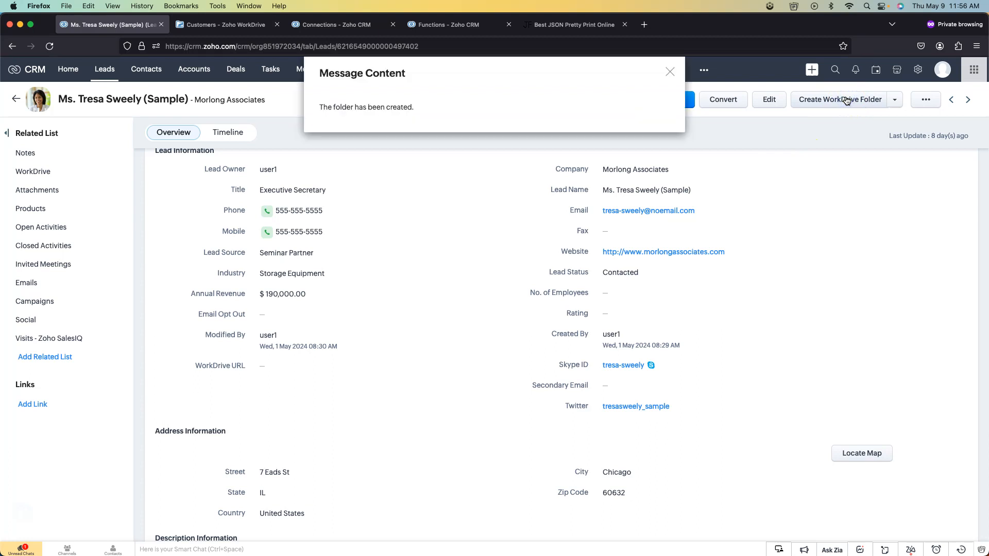
mouse_move(466, 90)
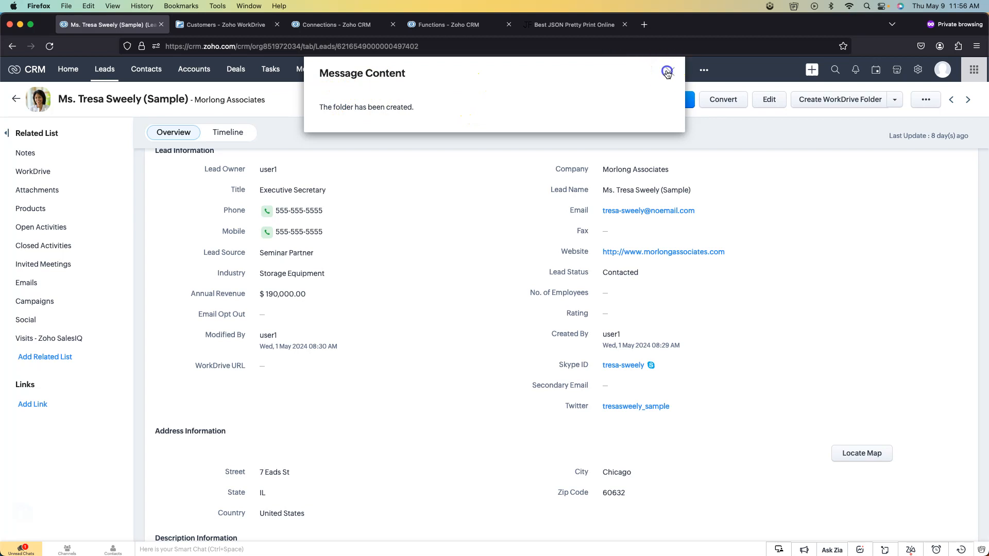
- Dismiss the confirmation and show the lead's WorkDrive related list with the empty Morlong Associates folder
click(666, 71)
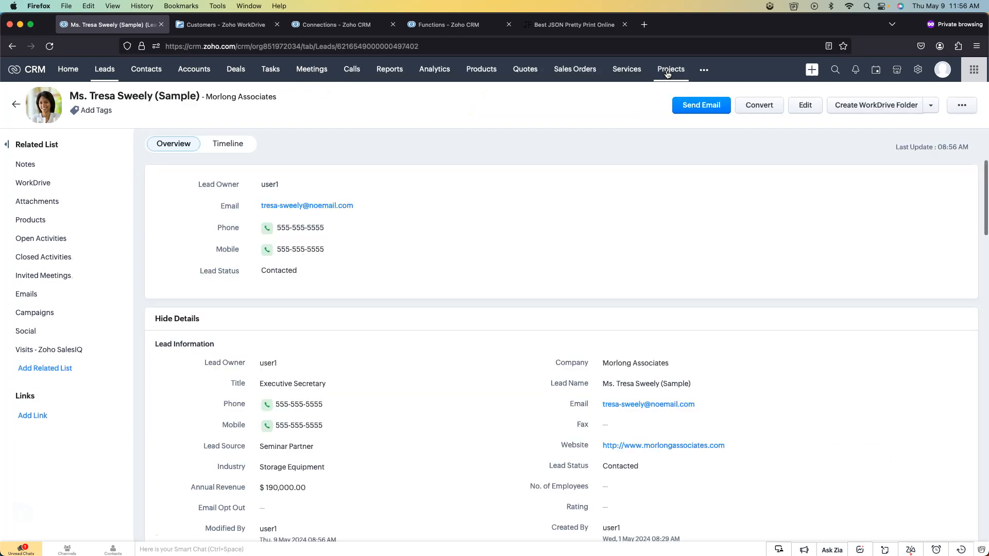
scroll(down, 3)
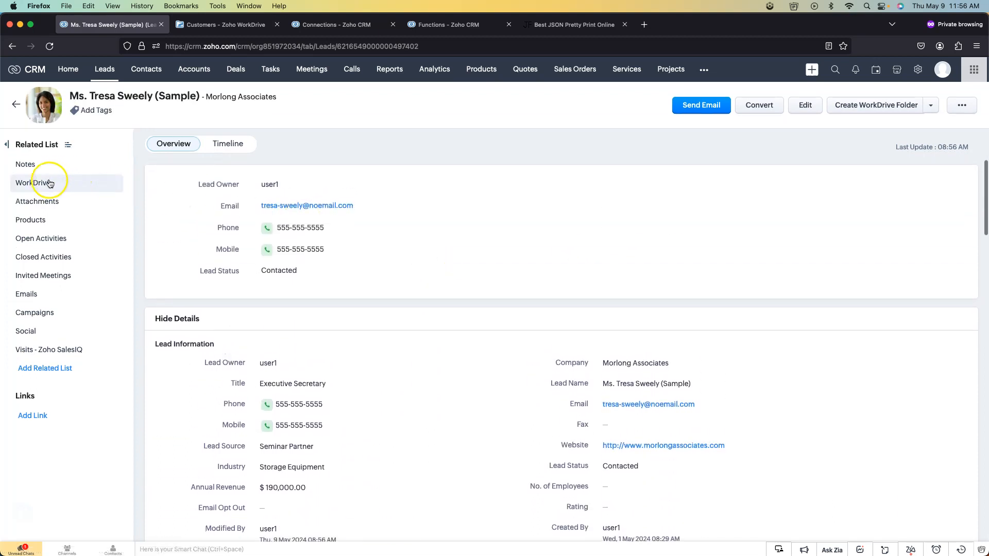
click(33, 182)
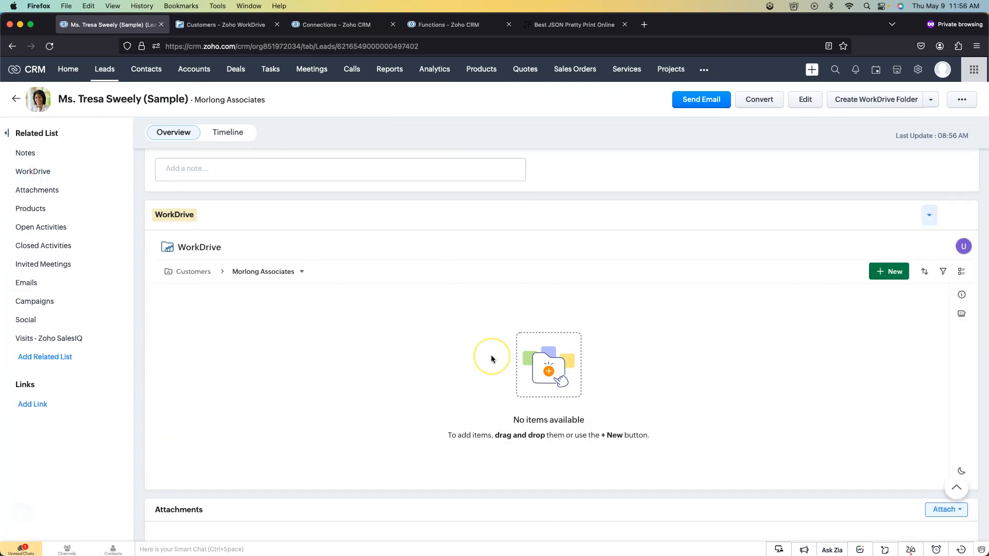
mouse_move(314, 248)
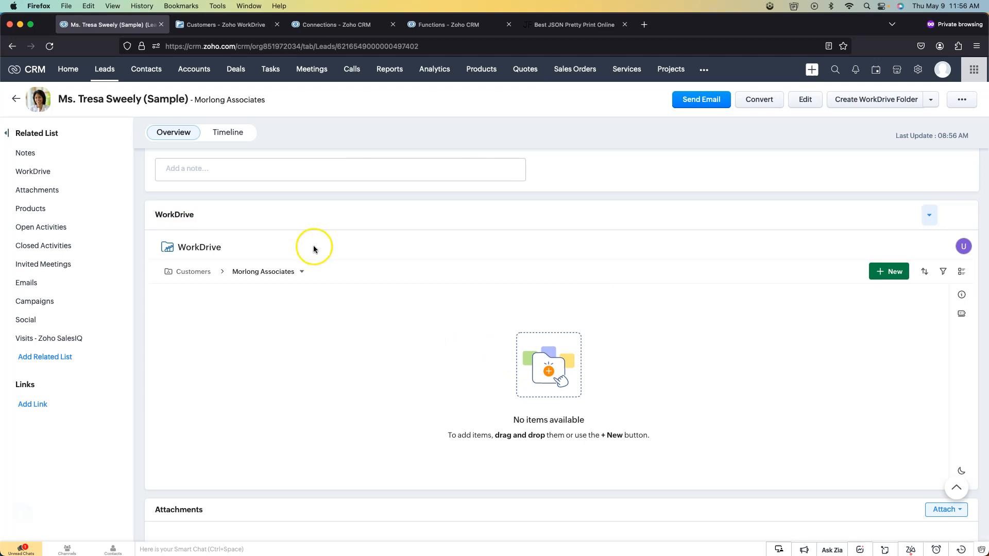
- View the new Morlong Associates folder in WorkDrive's Customers, then return to the lead showing its WorkDrive URL
click(224, 25)
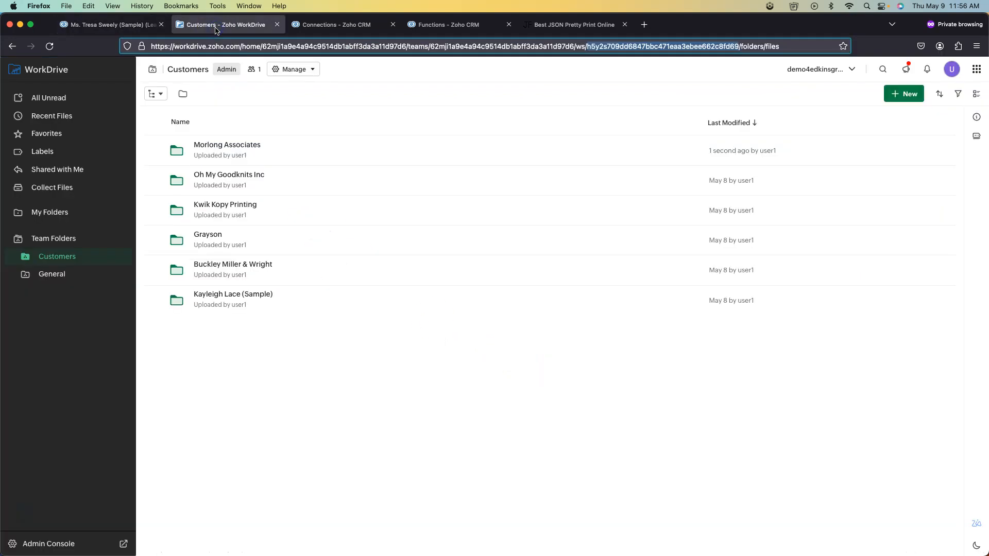
double_click(226, 145)
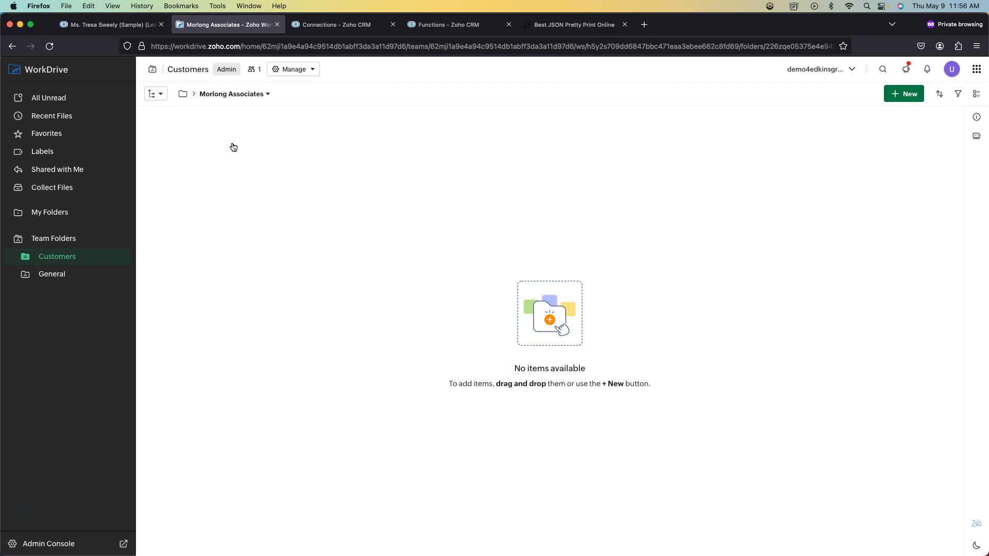
click(107, 24)
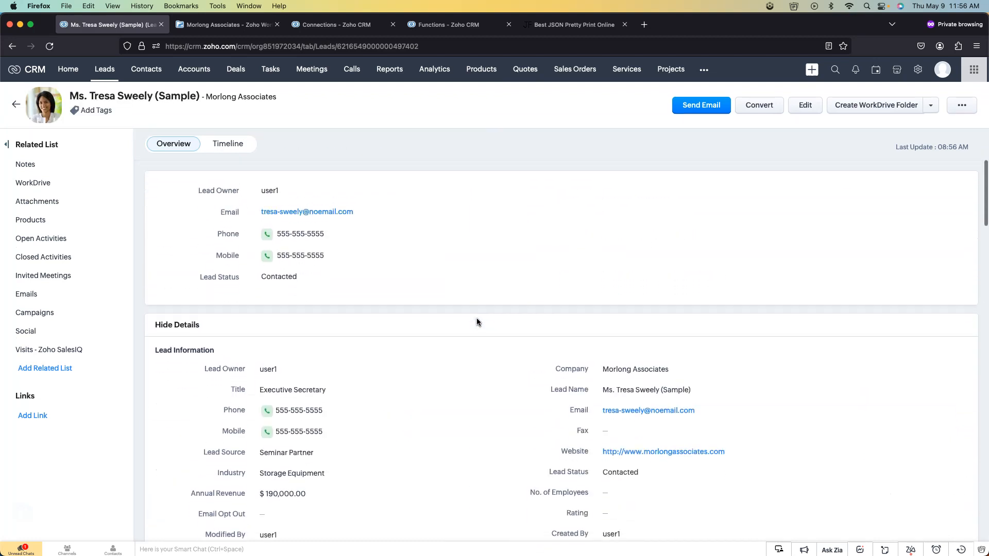
scroll(down, 3)
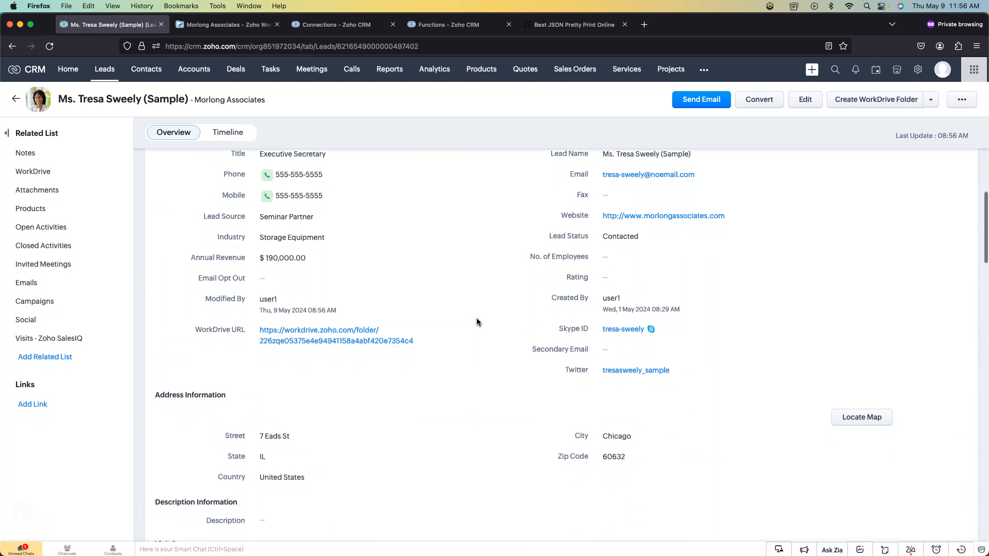